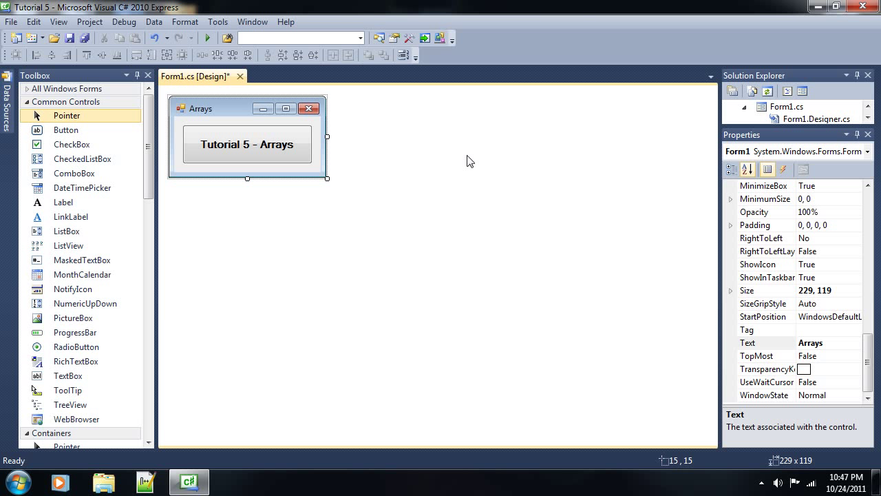
mouse_move(322, 157)
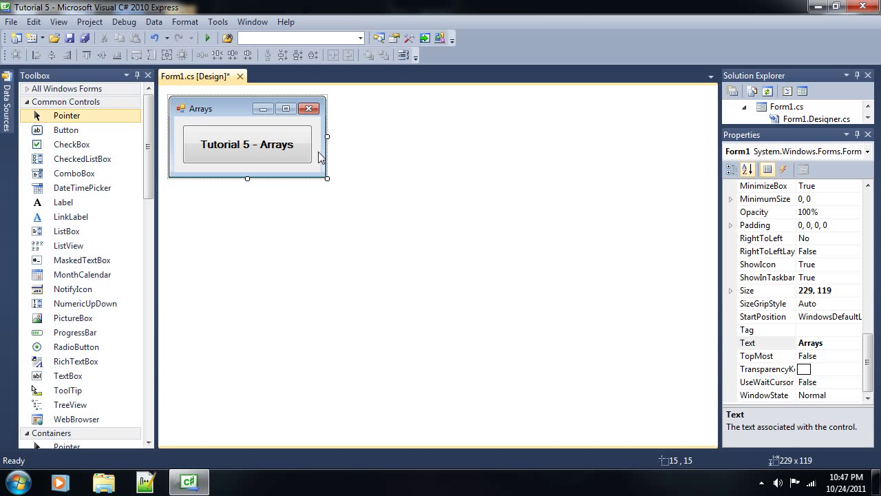
mouse_move(322, 163)
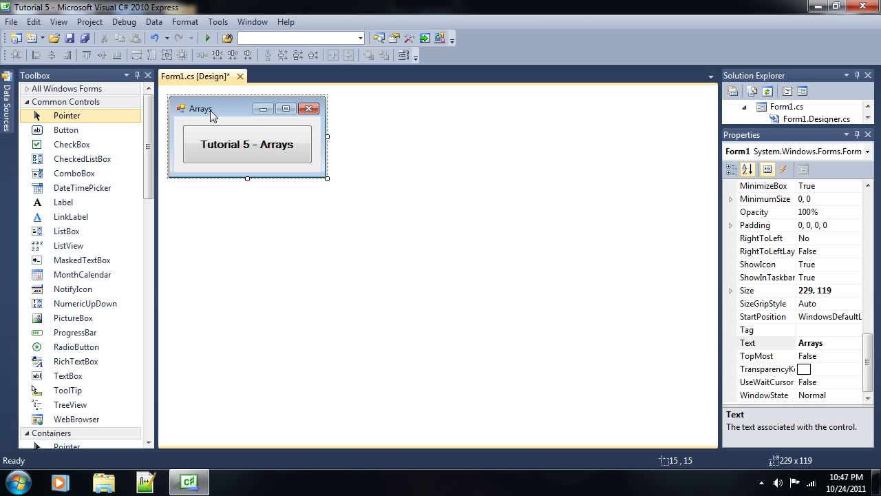
mouse_move(232, 154)
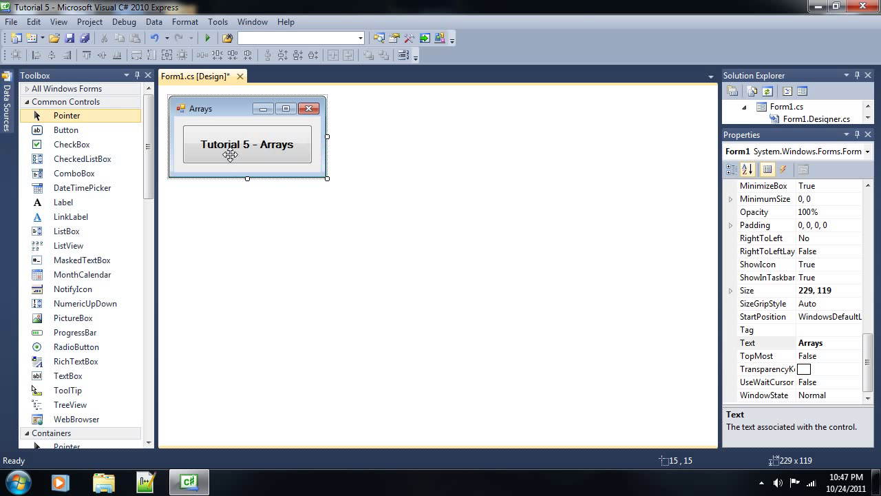
mouse_move(309, 187)
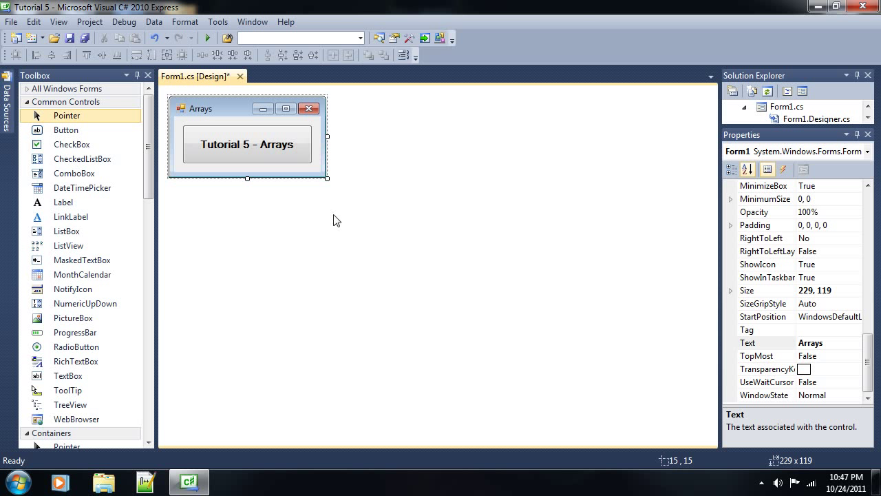
mouse_move(303, 160)
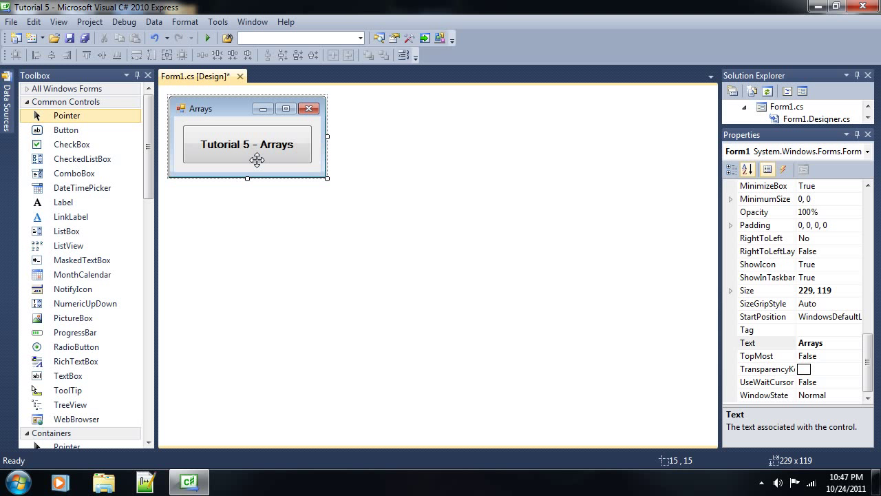
mouse_move(190, 129)
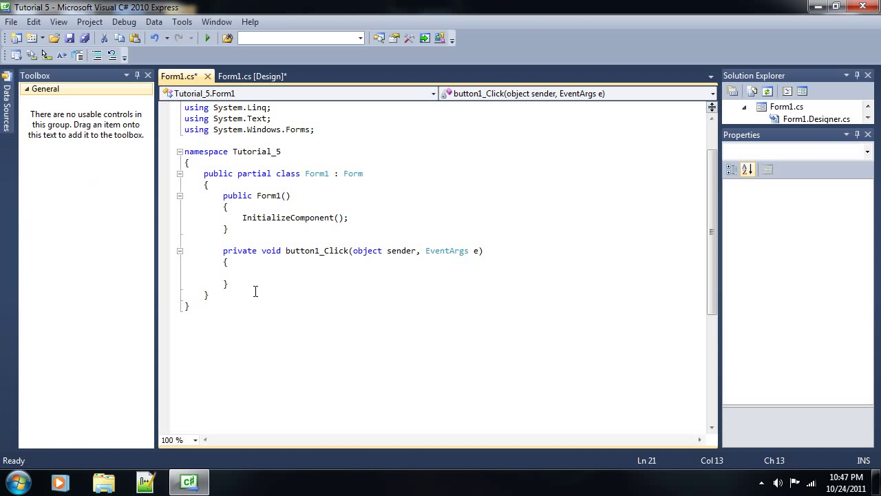
key("Return")
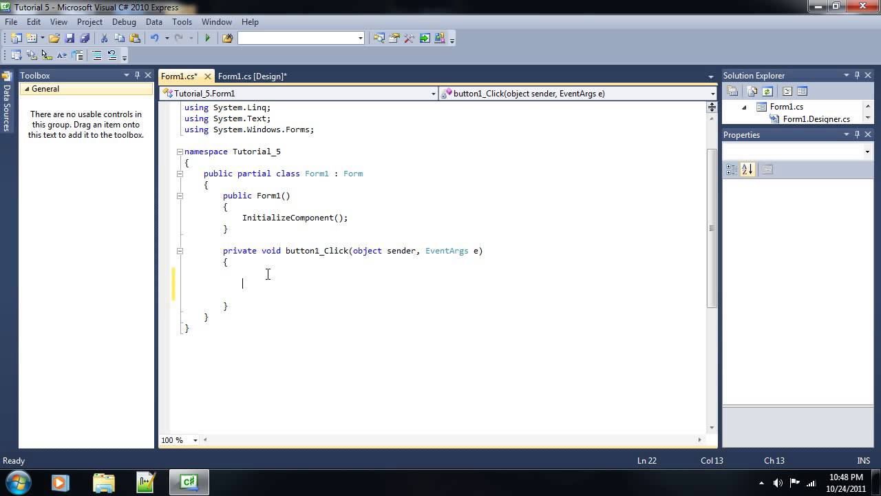
type("int heih")
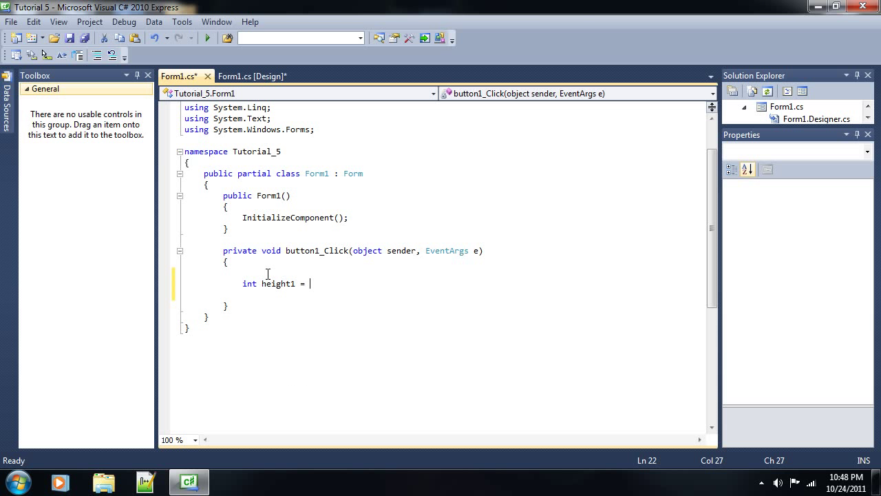
type("4")
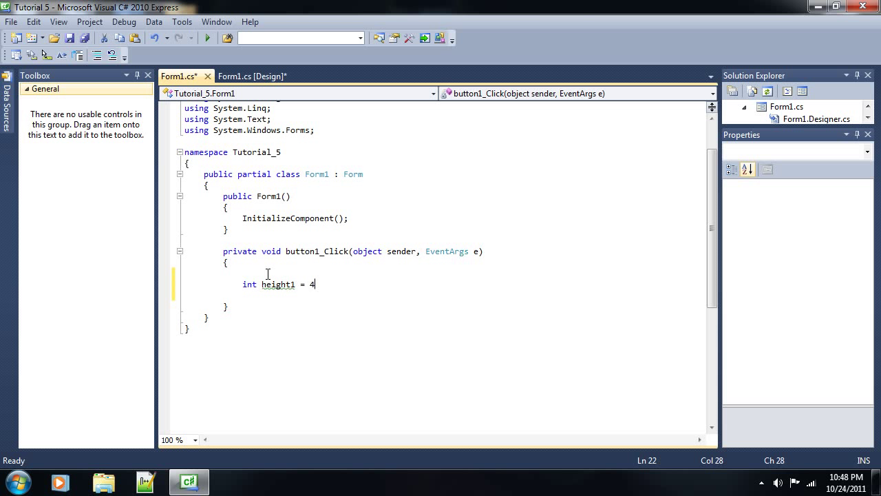
type(";")
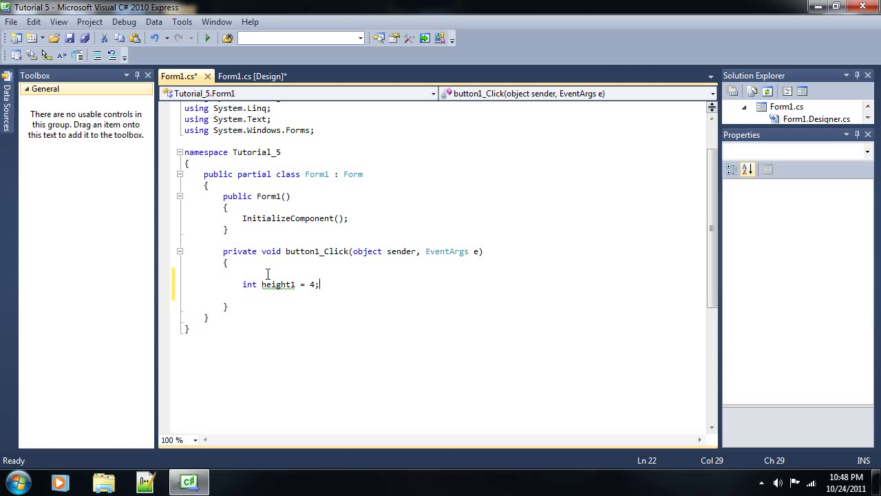
type("intr heigh")
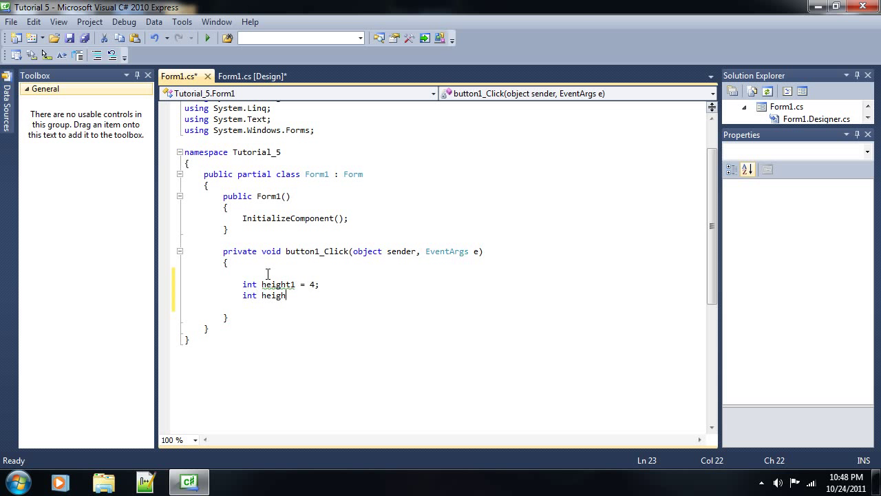
type("t2 = 6;")
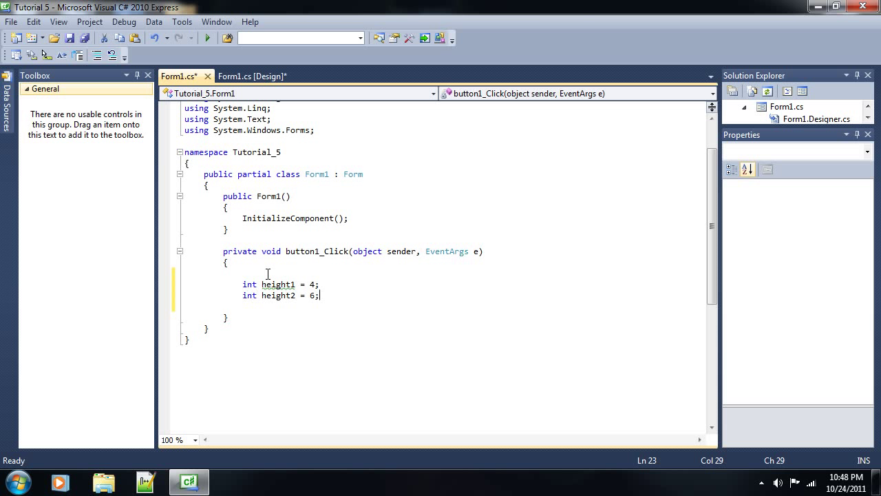
type("int heih")
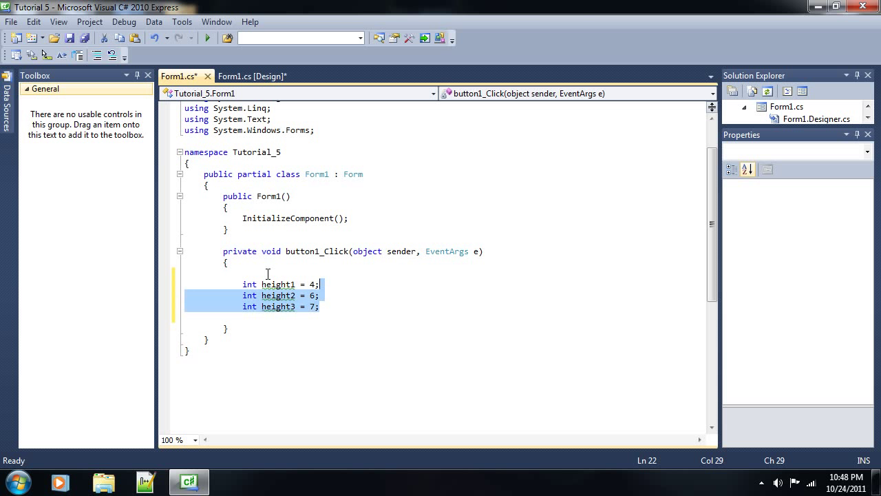
type("i")
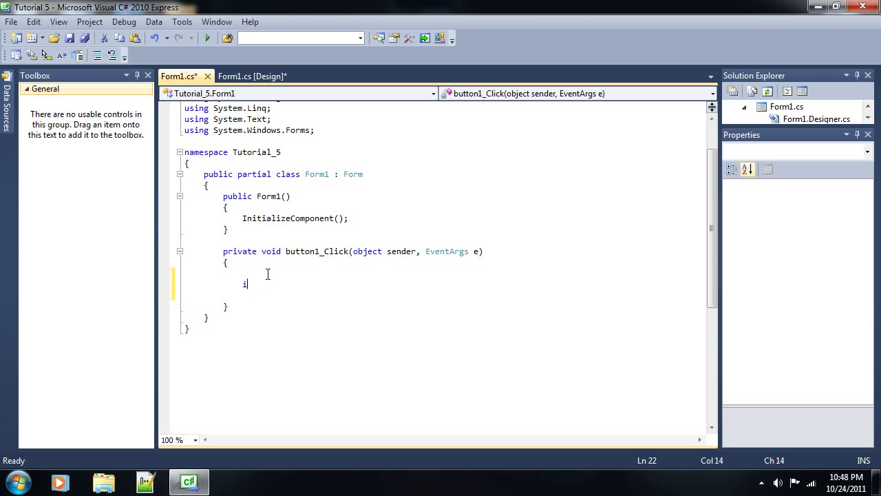
Declare the integer array with the line int[] myArray; in the click handler.
key("Backspace")
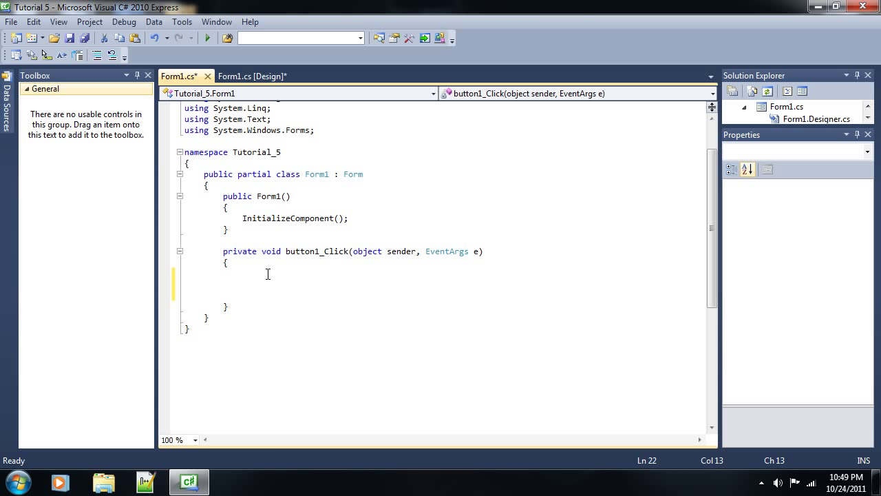
type("i")
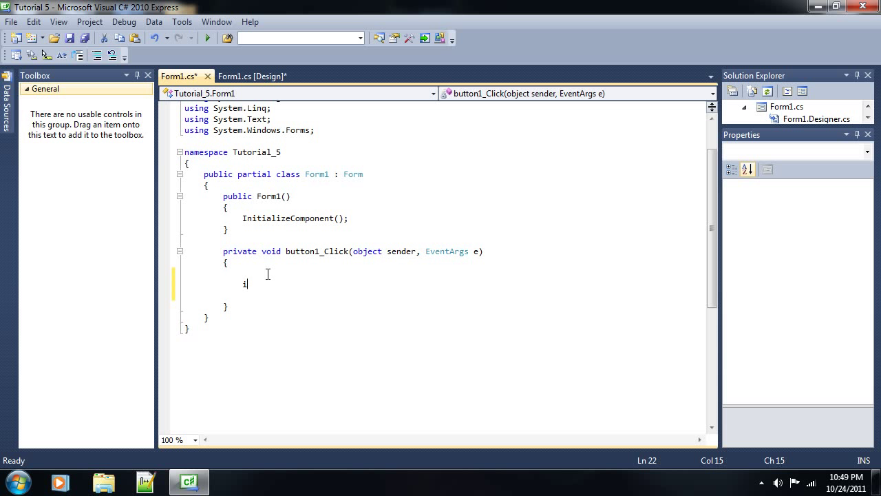
type("nt")
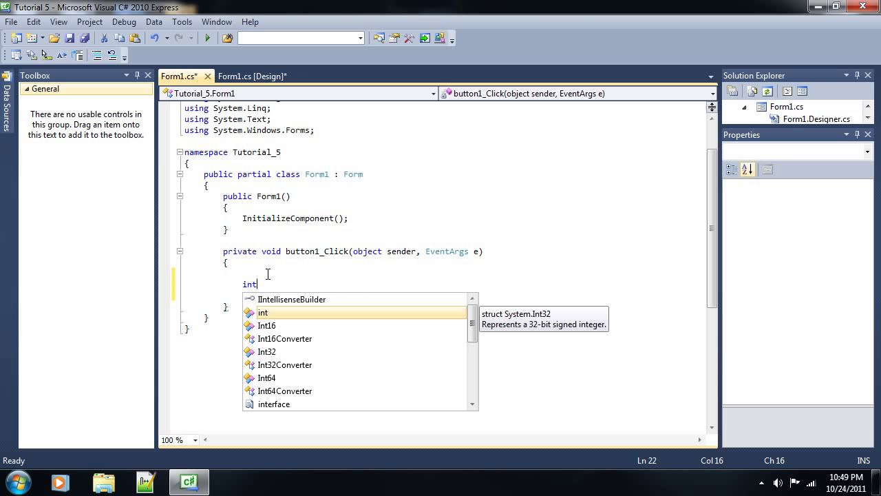
type("[")
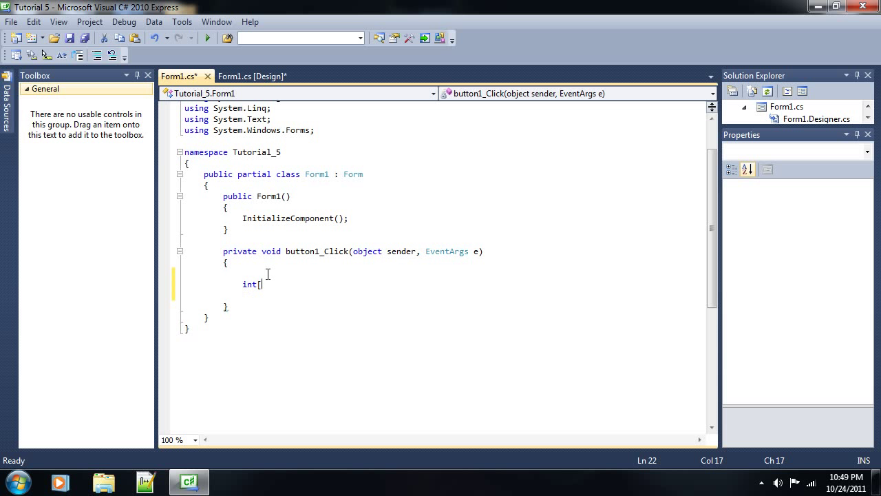
type("]")
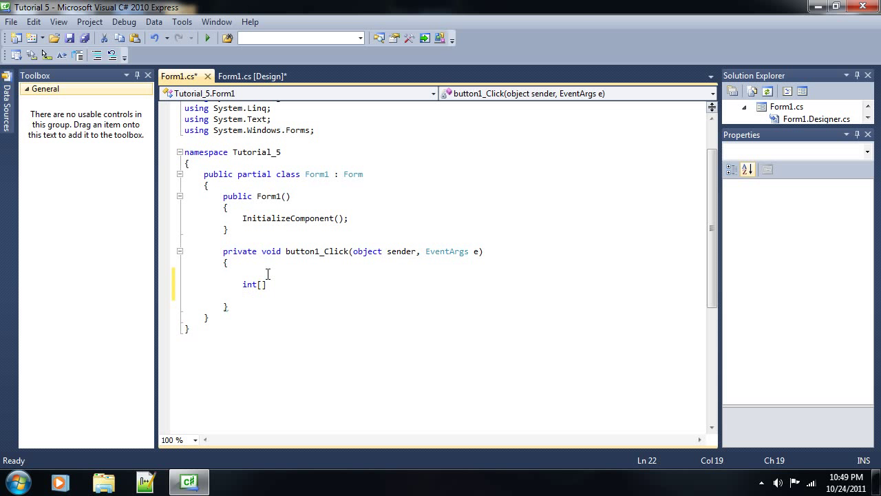
type("myArray")
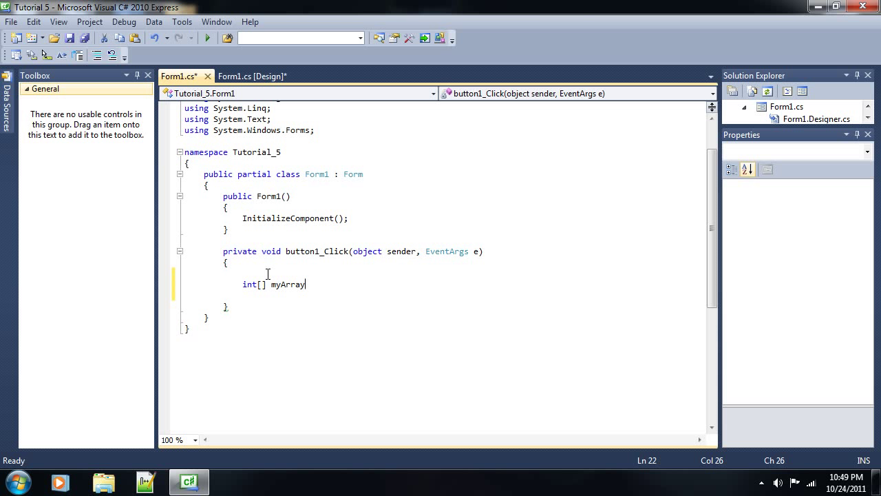
type(";")
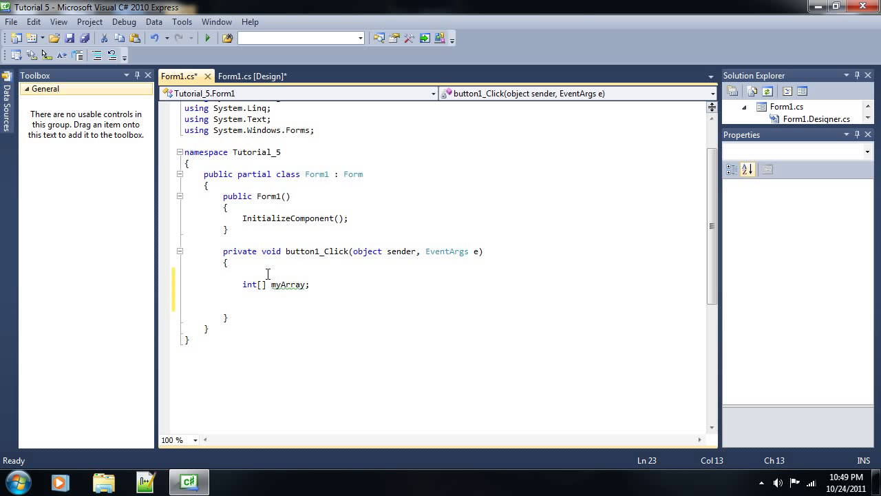
Create the array on the next line with myArray = new int[5];.
type("myArray")
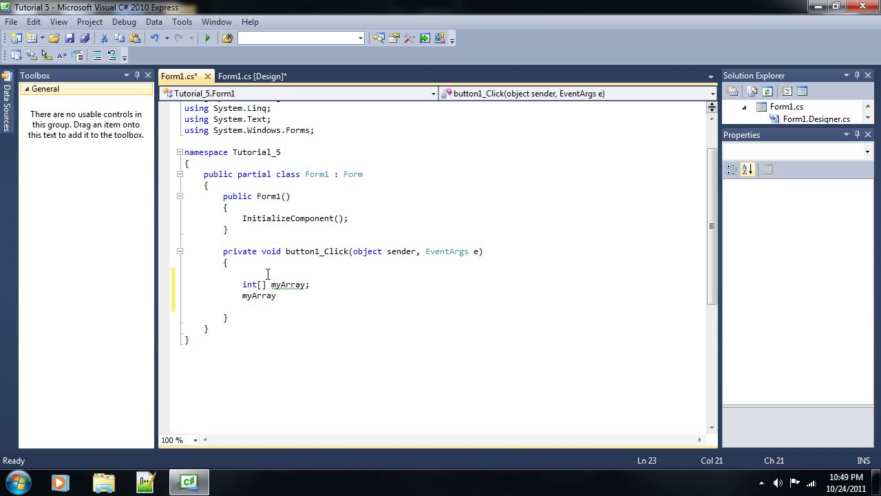
type("= new")
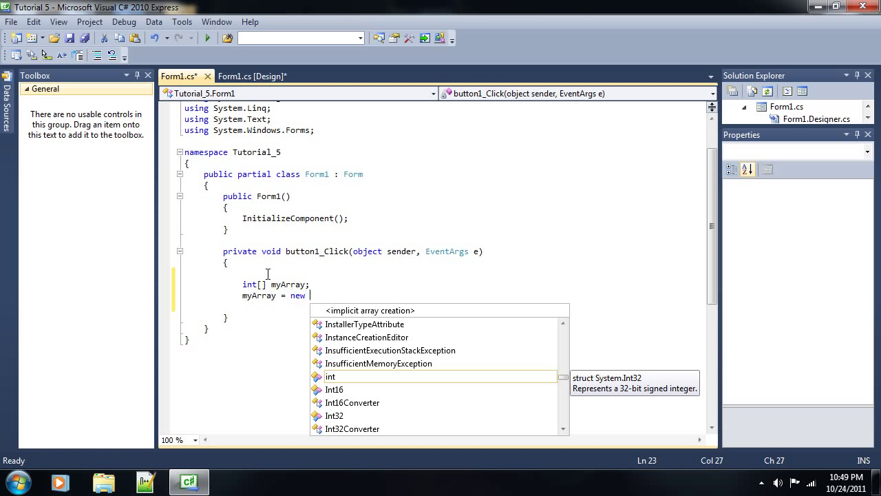
type("int[")
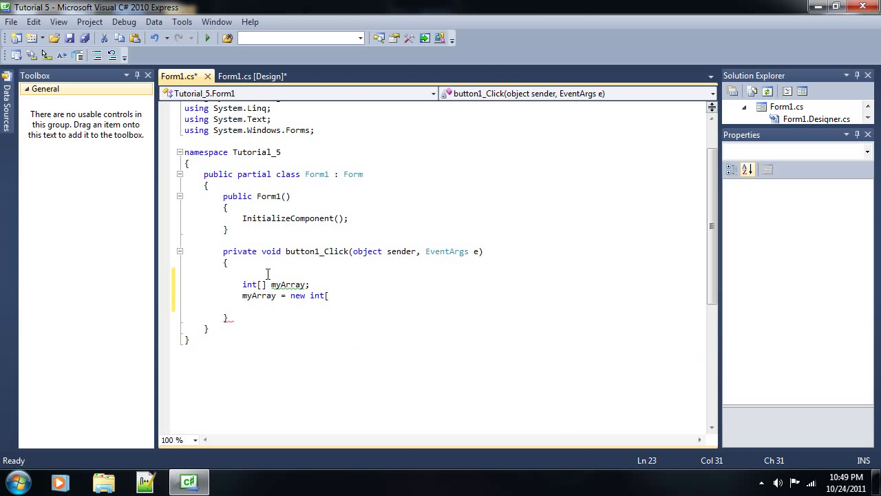
type("5];")
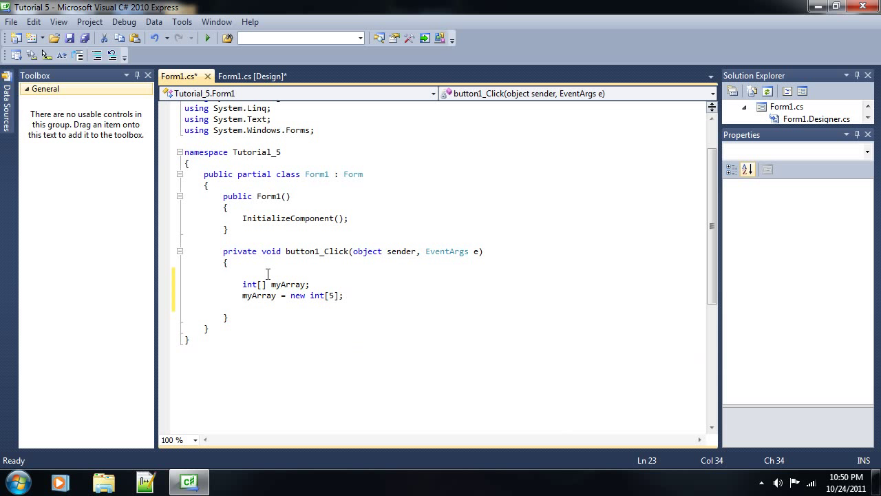
Write hand assignments myArray[0] = 1; myArray[1] = 2; ... then delete them again.
key("Enter")
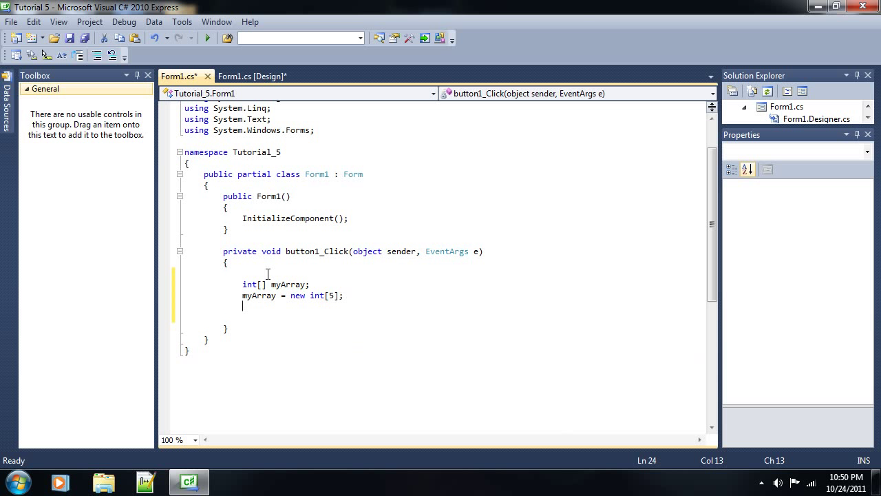
type("myArray[")
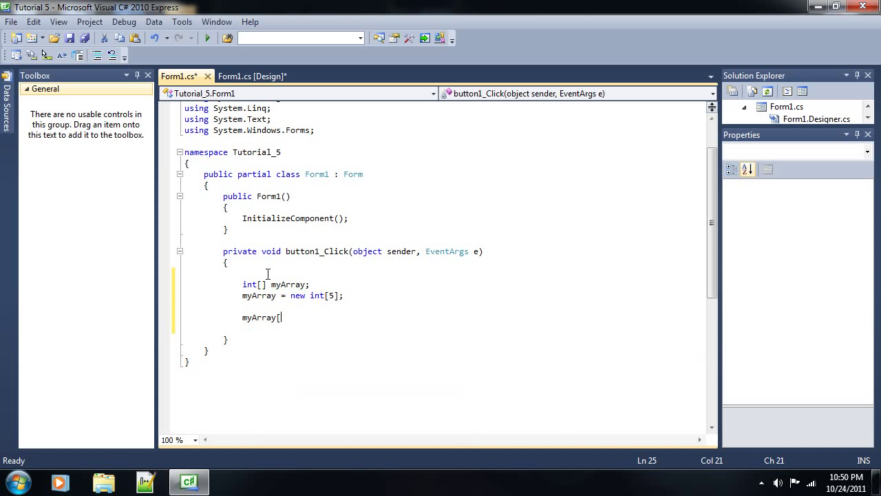
type("0]")
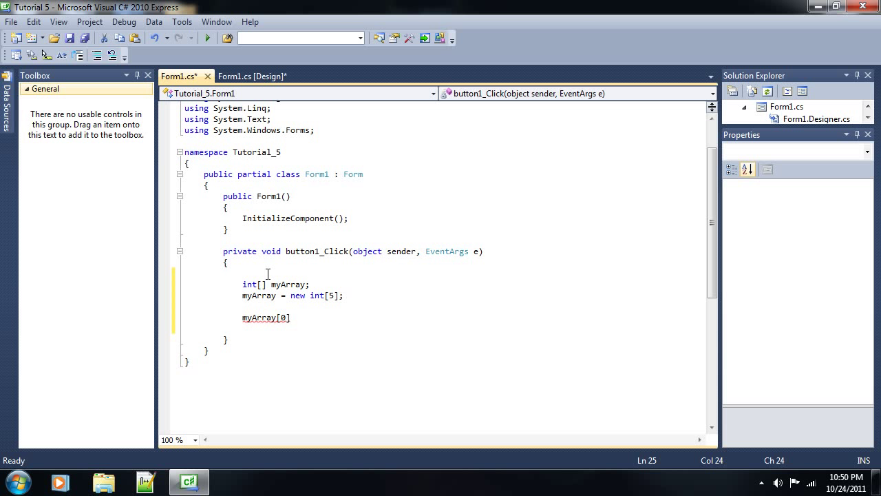
type("= 1;")
type("m")
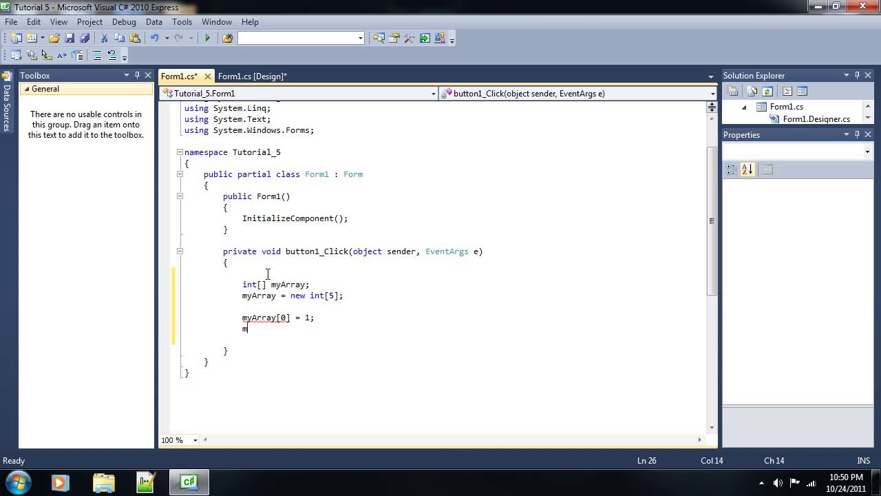
type("yArray")
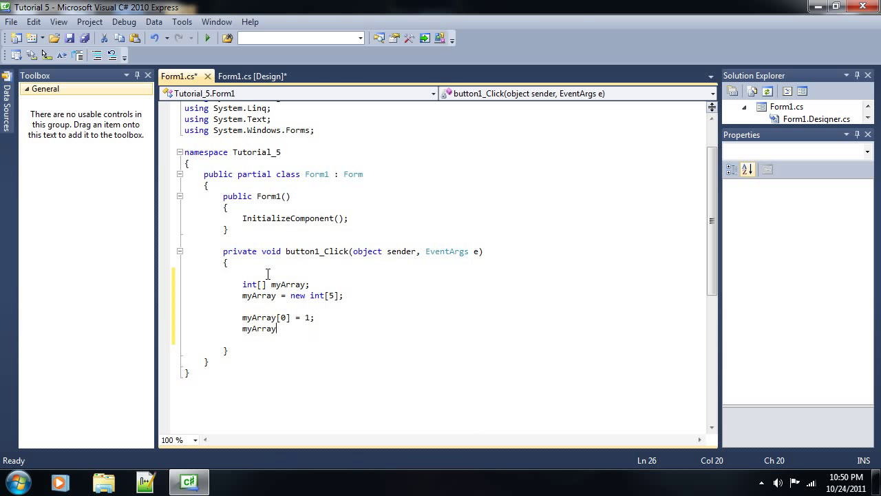
type("[1] =")
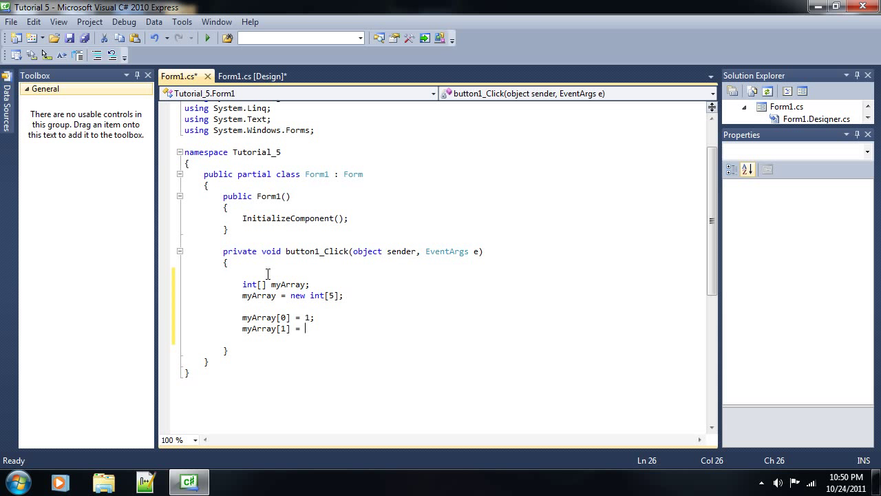
type("2;")
type("myArray")
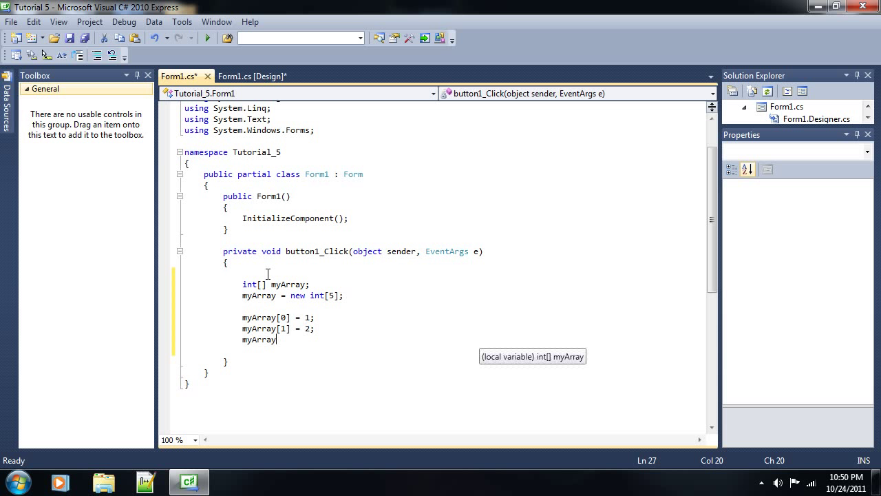
type("[3] = 3;")
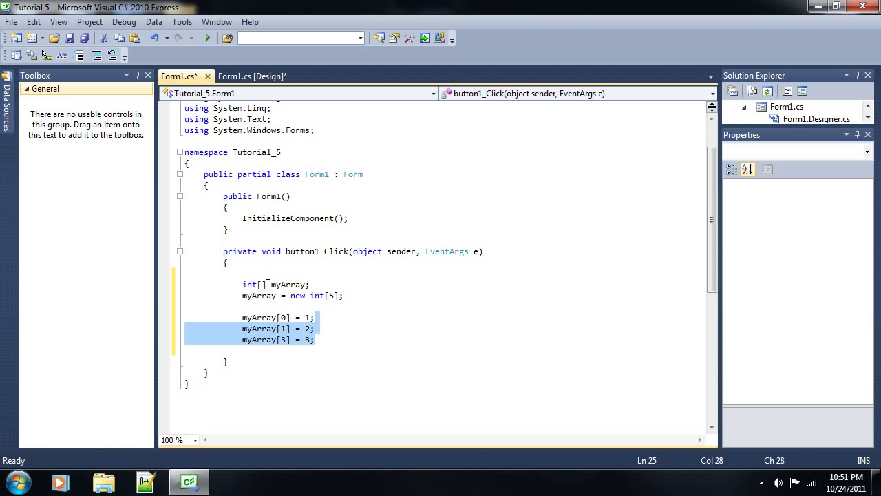
key("Delete")
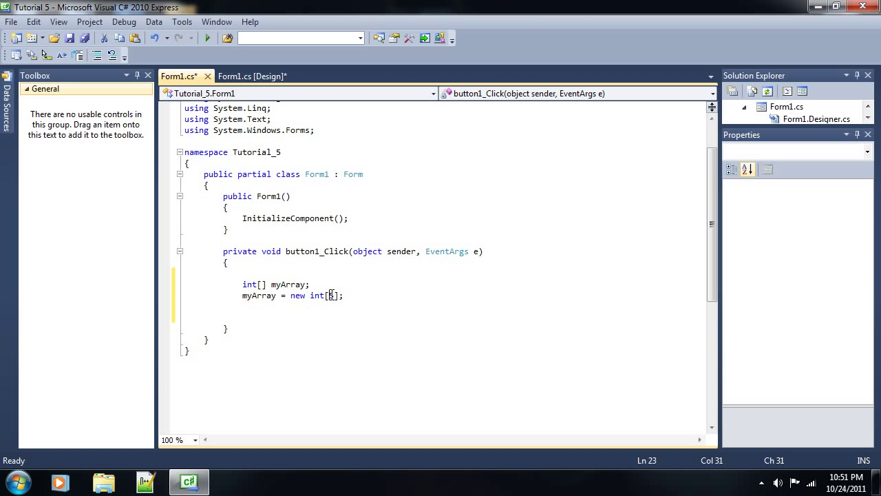
Start a for loop with int i = 0 and a partly typed bound, then discard the bound.
type("5")
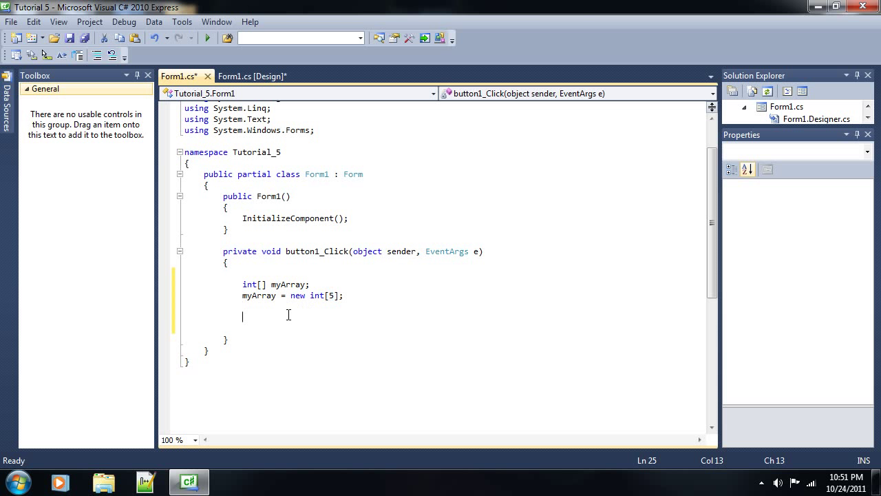
type("for")
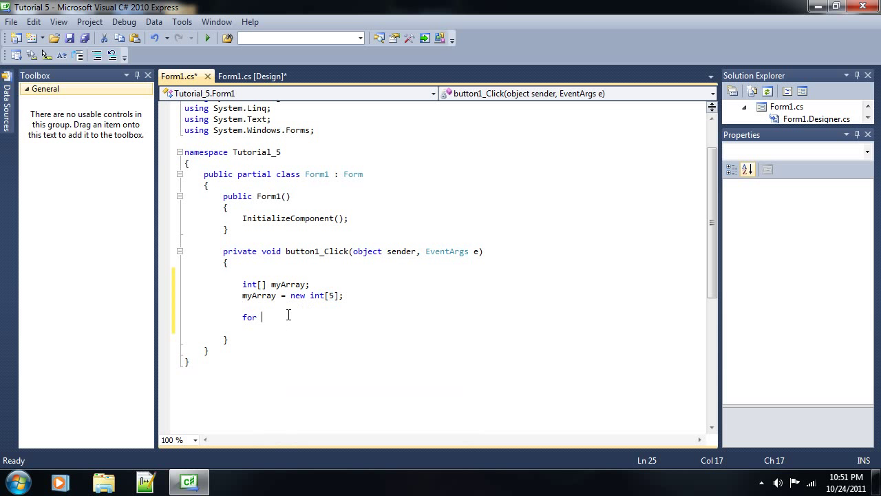
type("(")
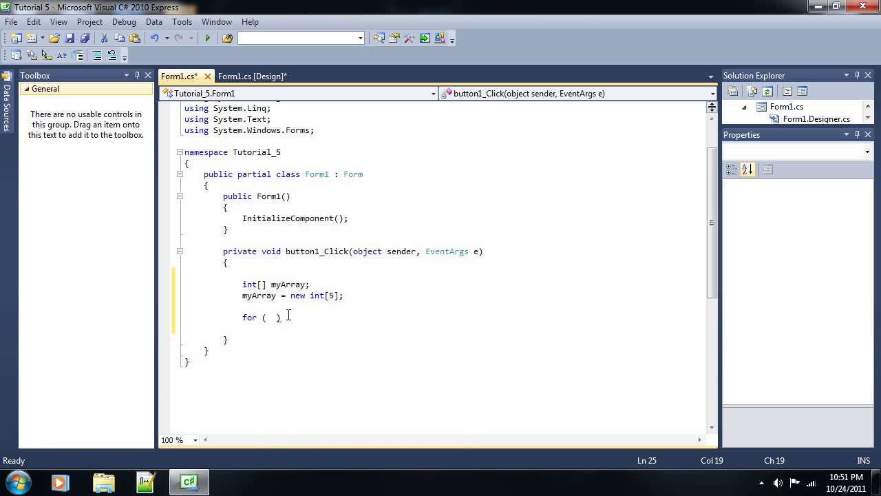
type("int")
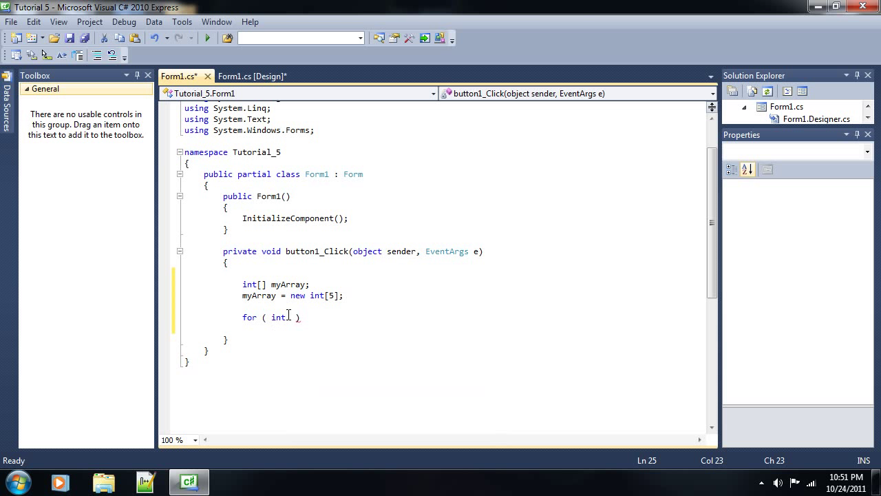
type("i = 0")
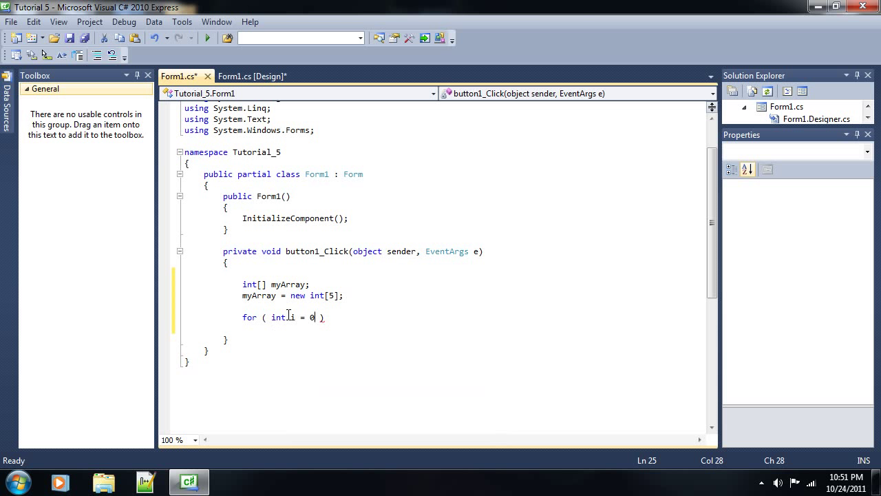
type(";")
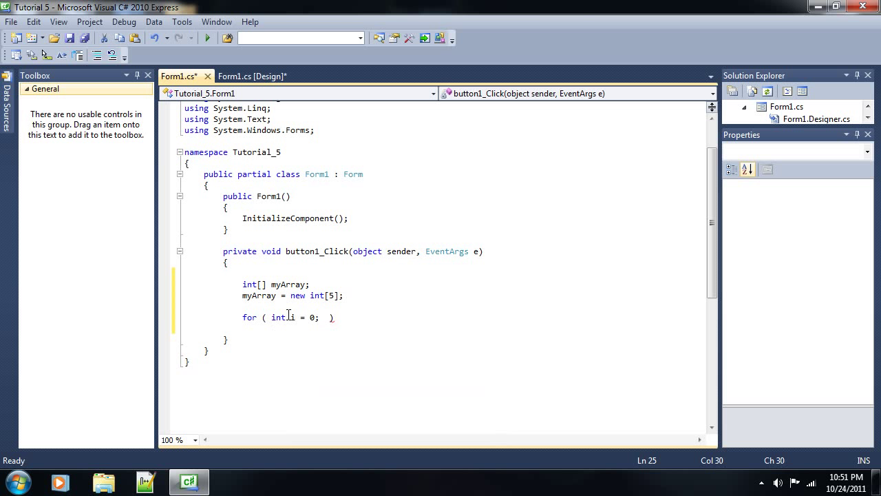
type("i")
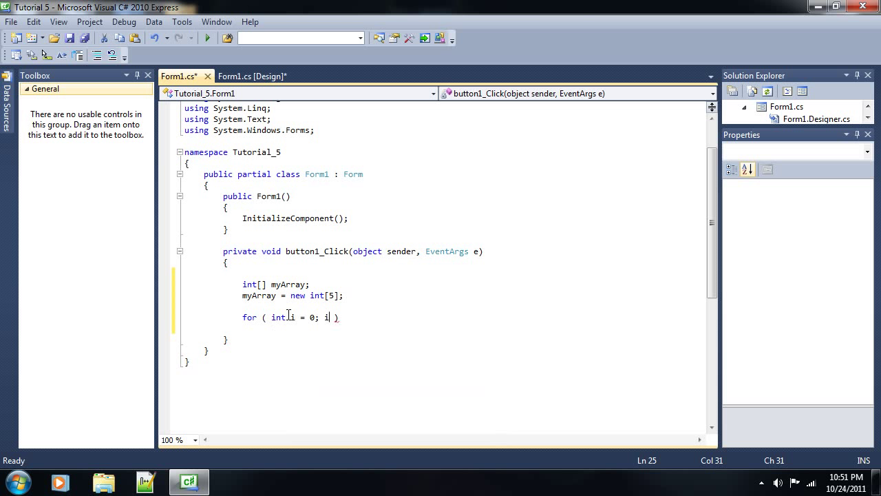
type("<")
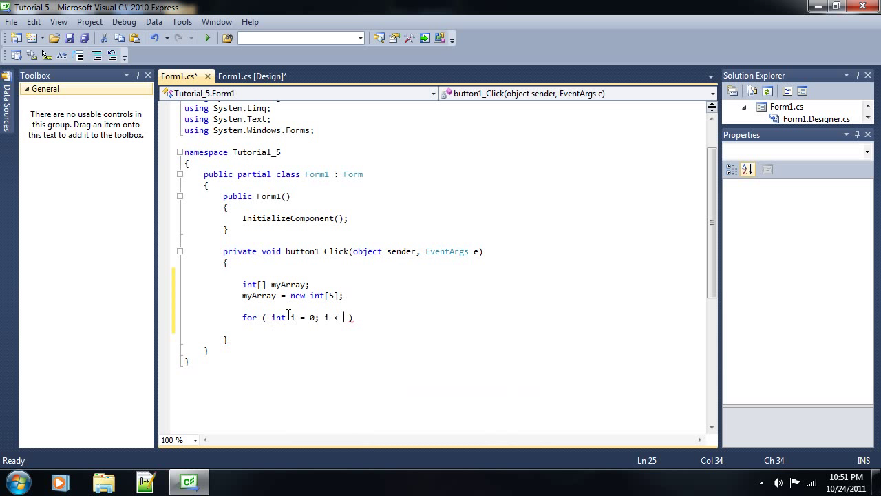
type("m")
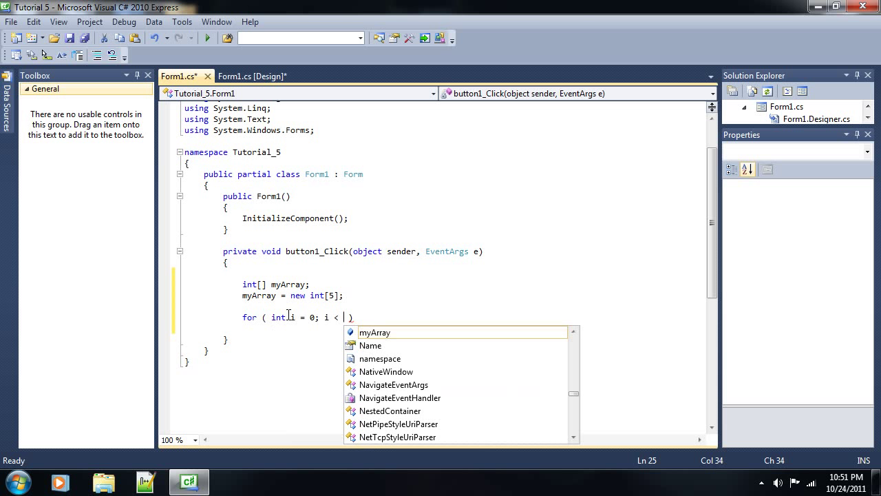
key("Escape")
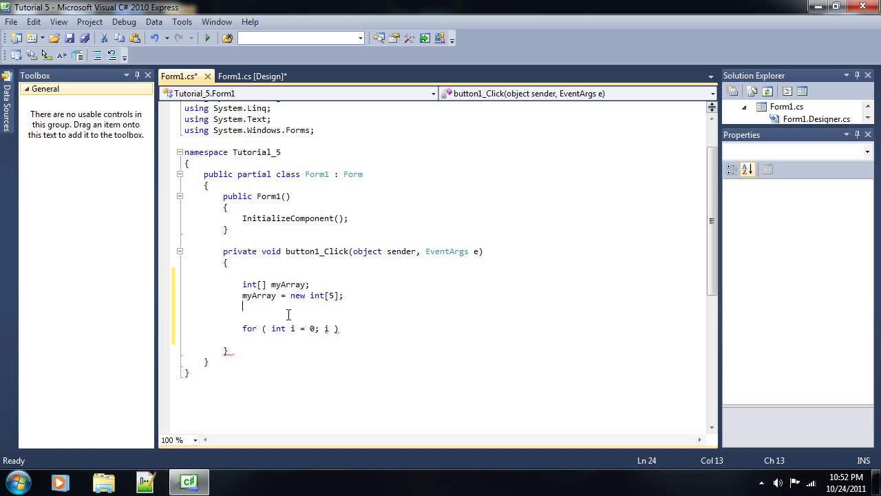
Store myArray.Count() in int count and complete the empty loop with i < count.
type("int")
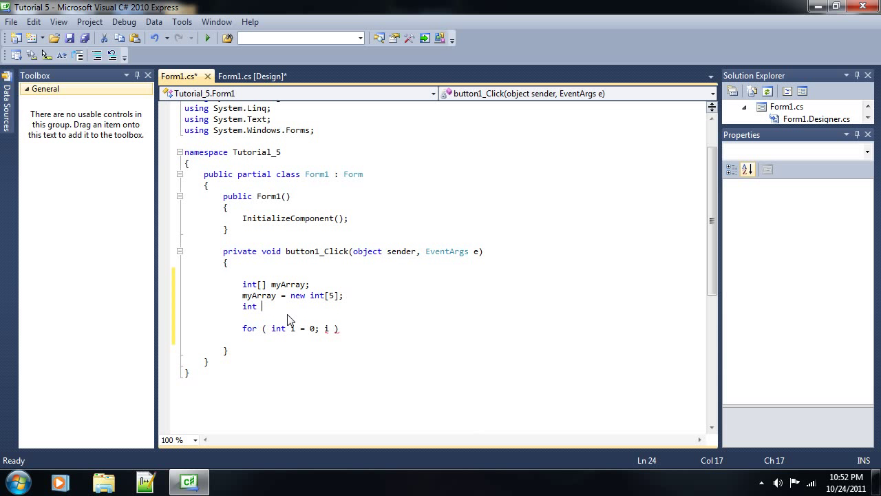
type("count = myArray.Count")
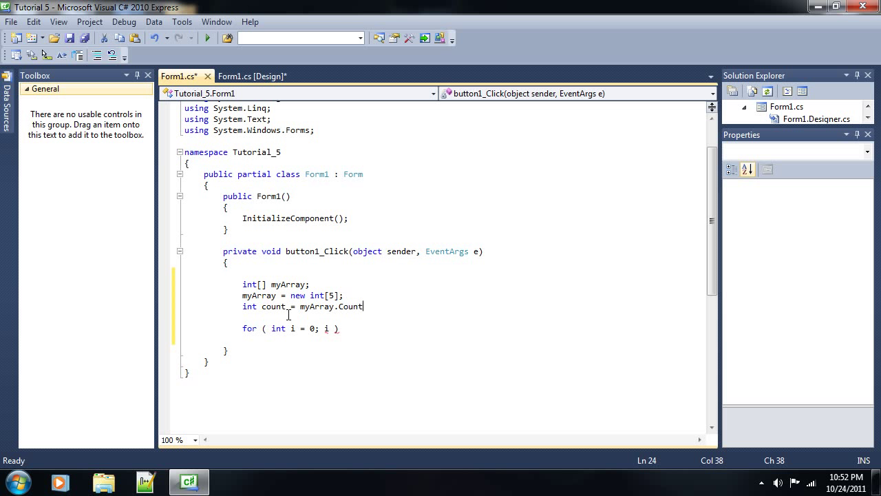
type("();")
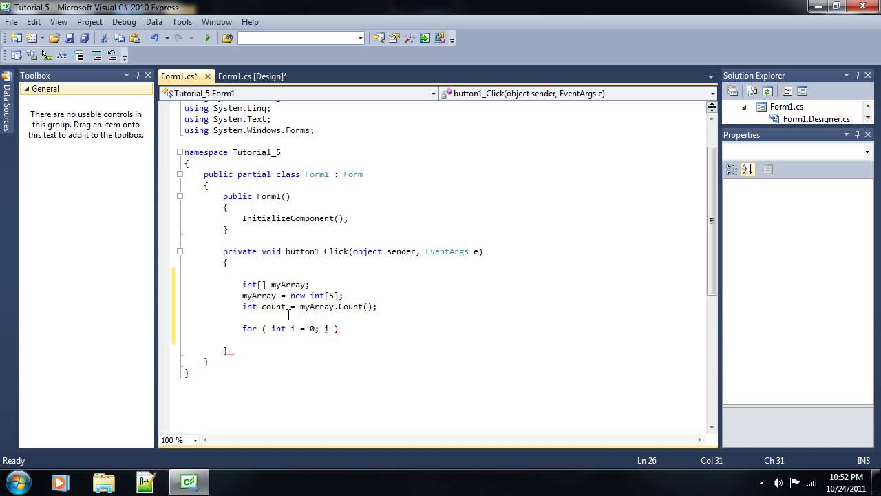
type("<")
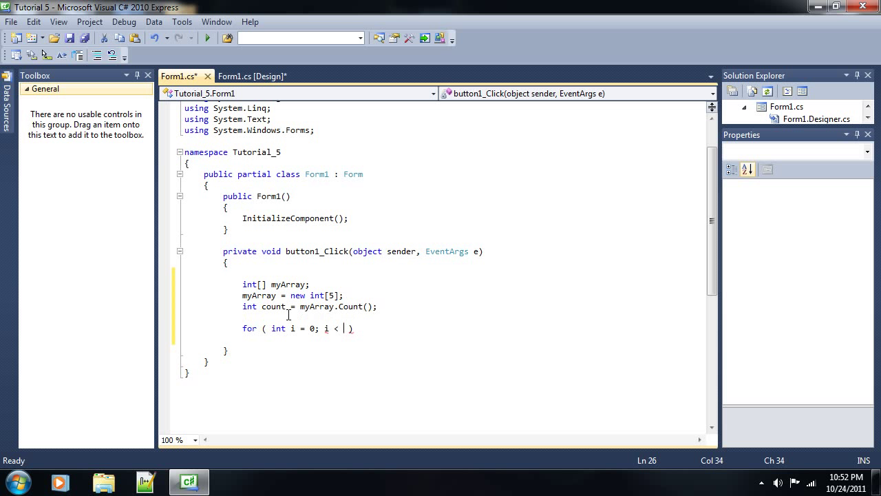
type("count; i++")
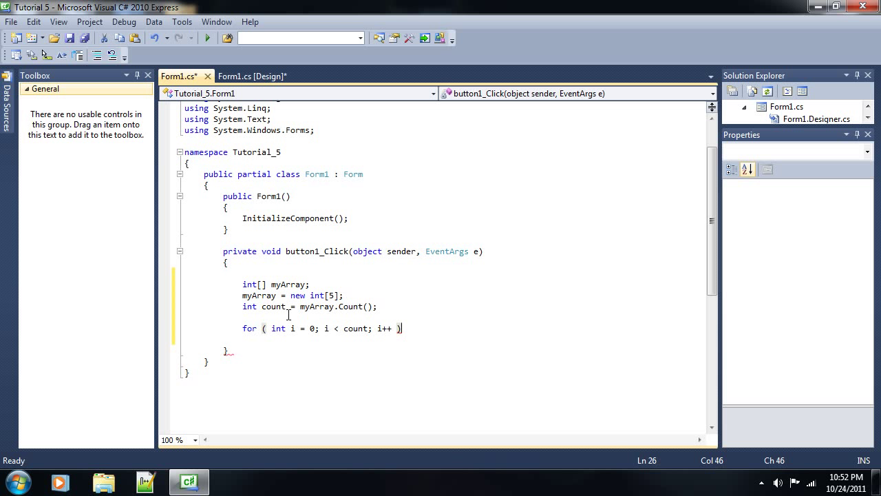
type("{")
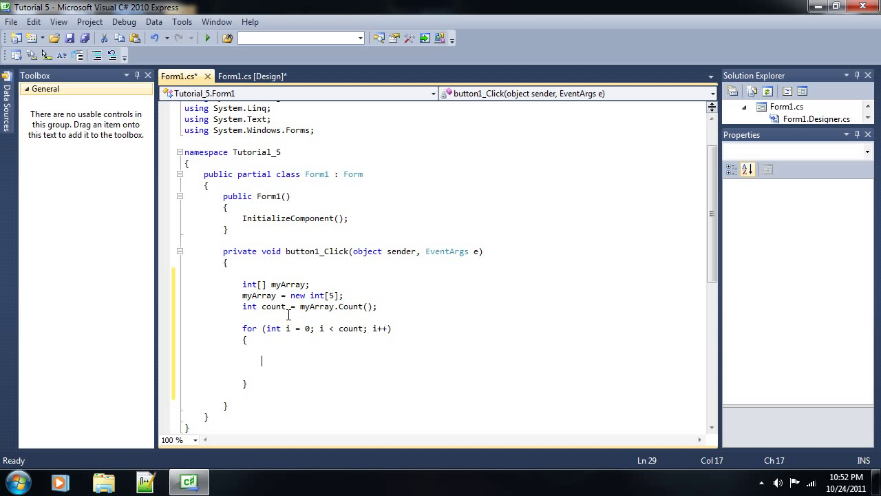
mouse_move(317, 295)
type("string")
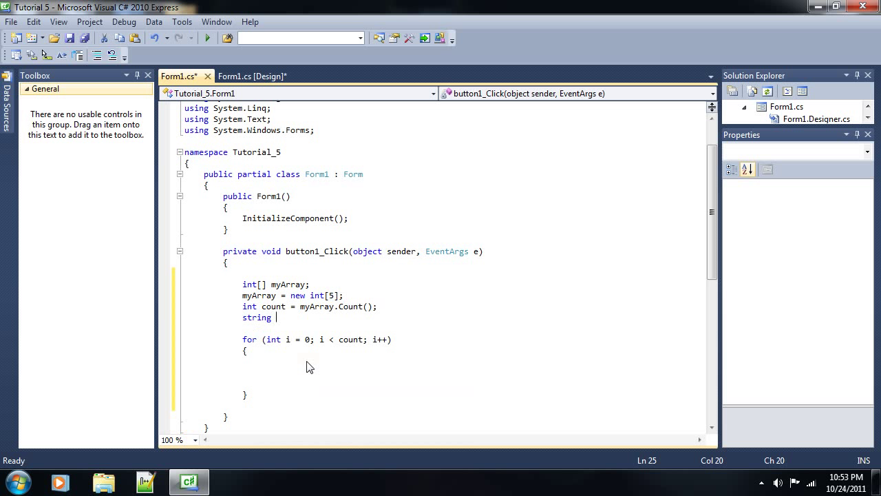
Declare string message = "" and append myArray[i] + "\n" to it inside the loop.
type("message =")
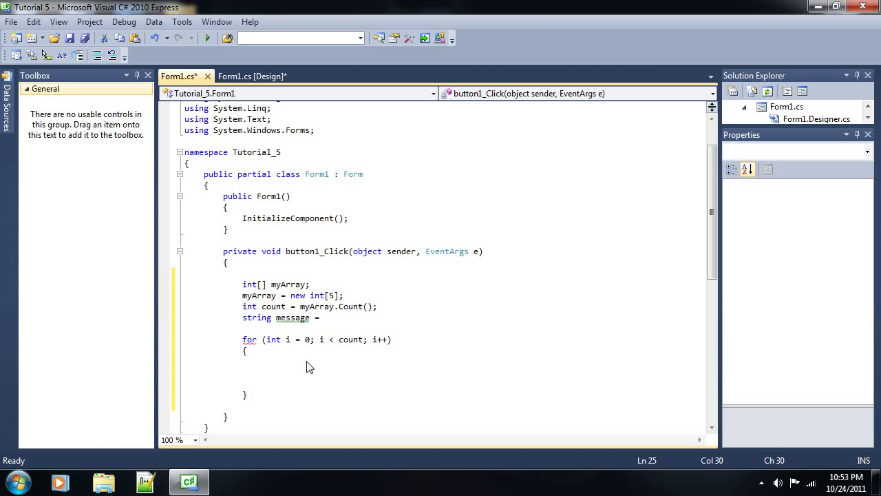
type("\"\";")
left_click(468, 372)
type("message")
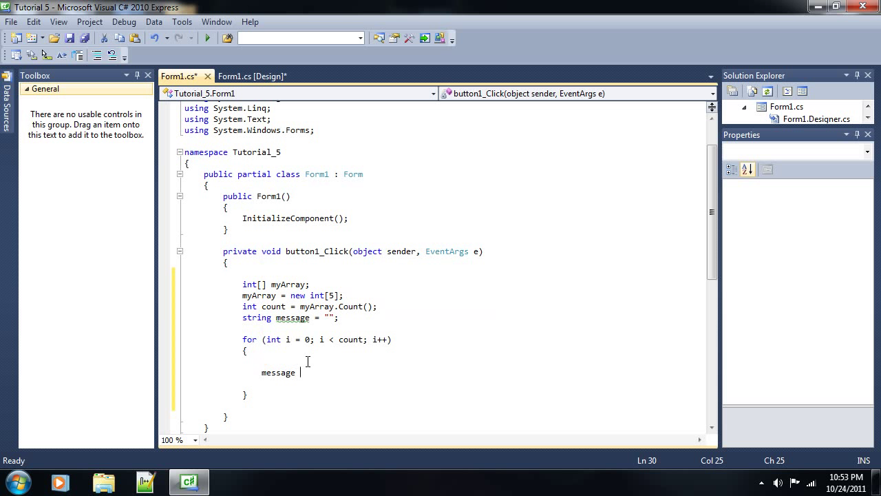
type("+=")
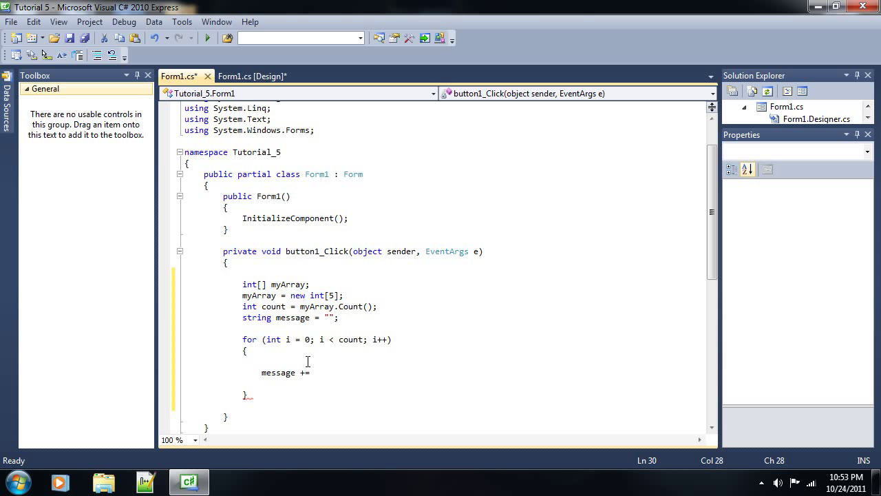
type("my")
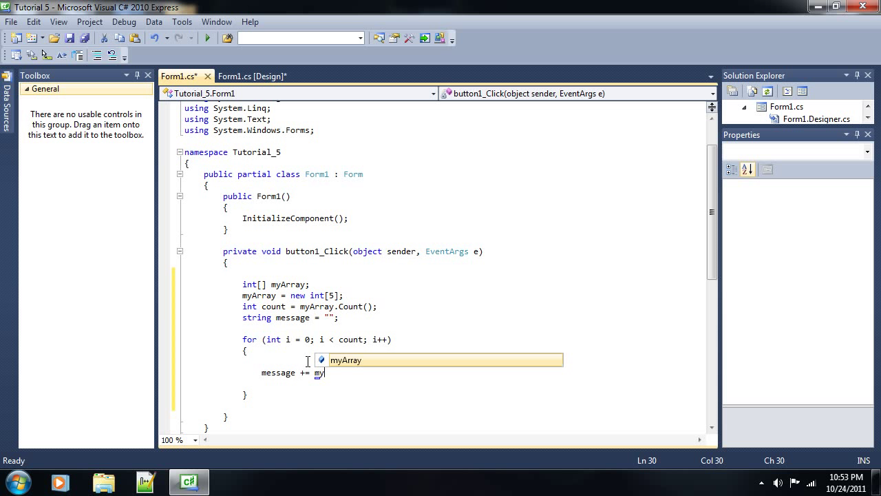
type("Array[")
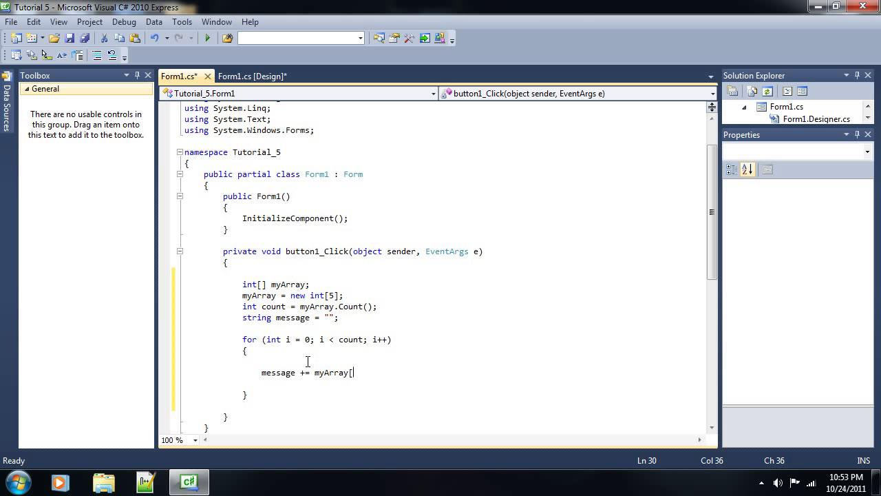
type("i];")
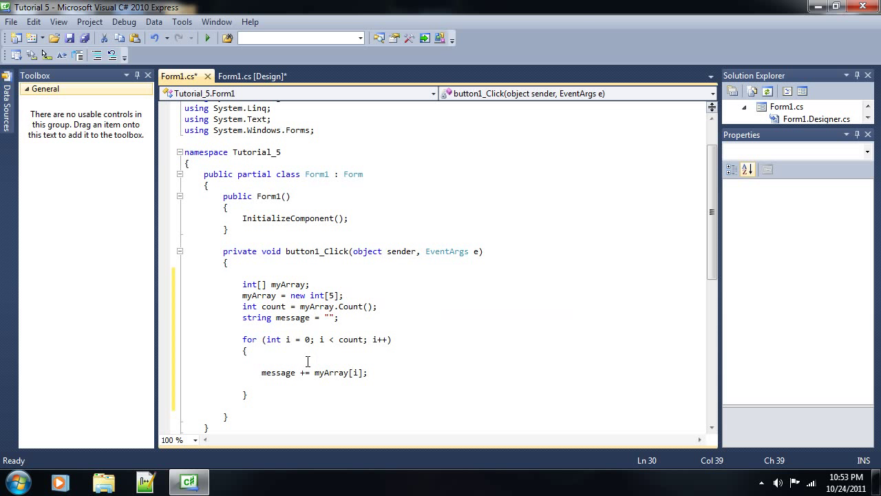
type(" + ")
key("Enter")
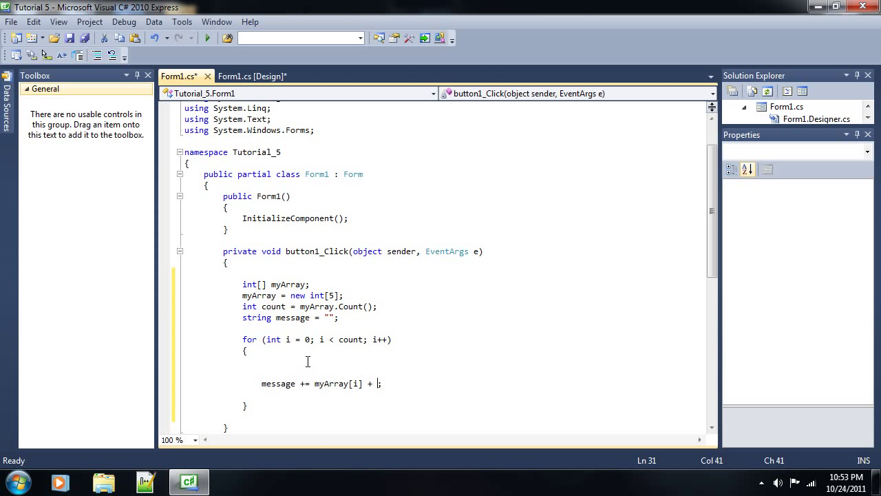
type("\"\"")
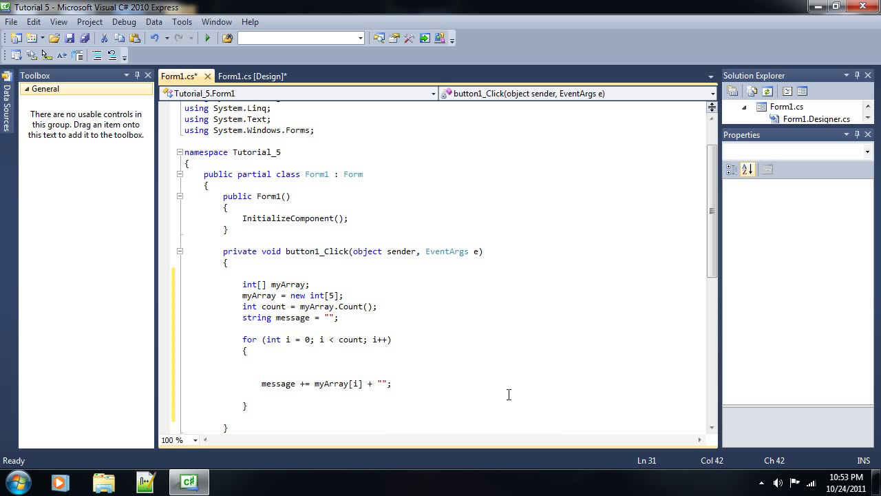
type("\\n")
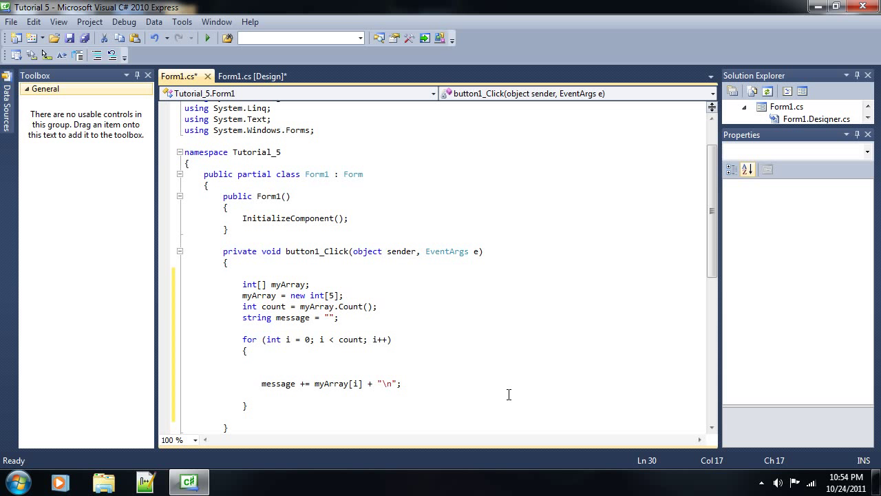
Assign myArray[i] = i + 3; above the message line inside the loop.
type("myArray[")
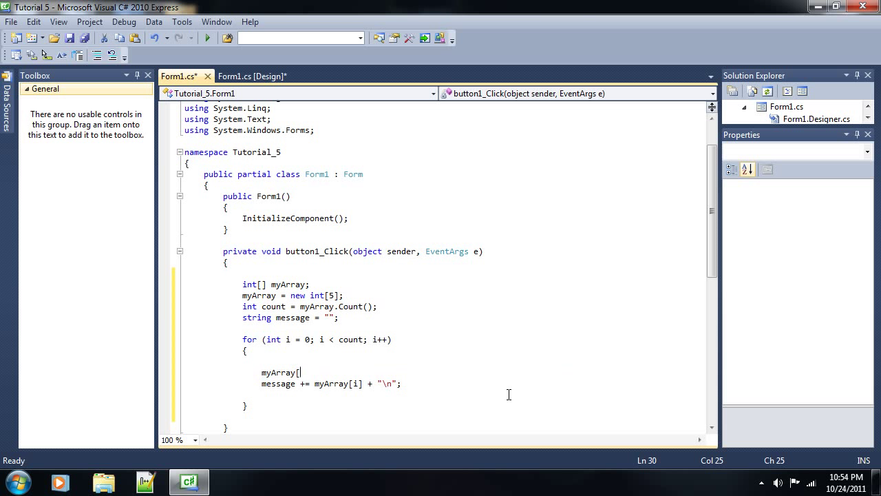
type("i] =")
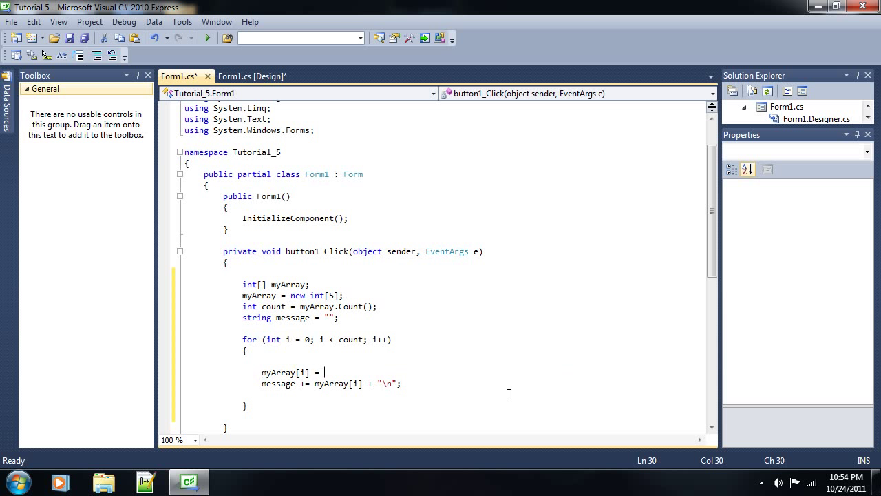
type("i +")
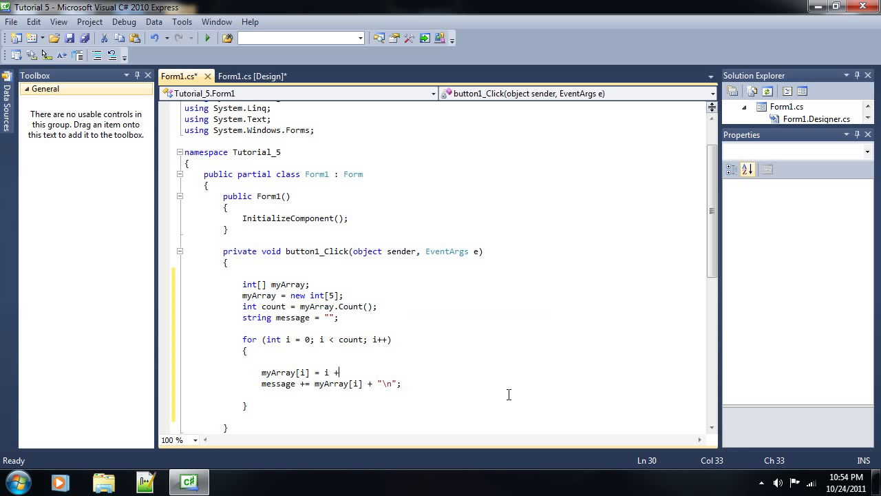
type("\" \"")
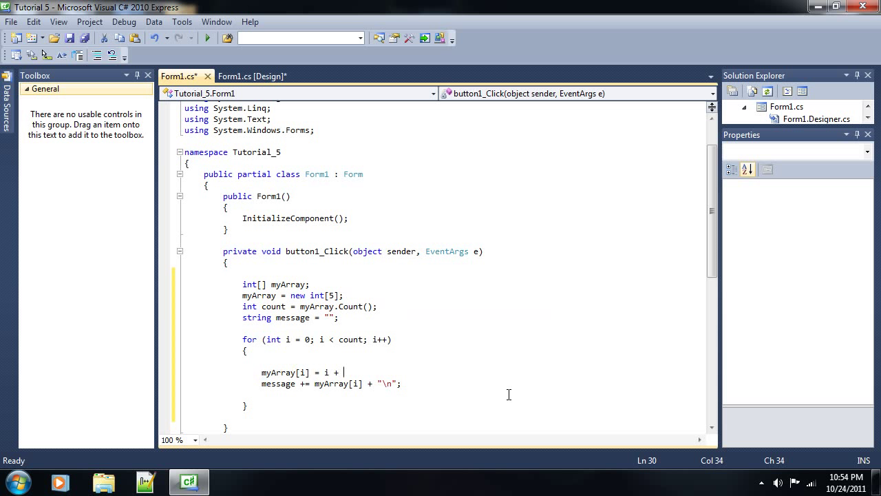
type("3;")
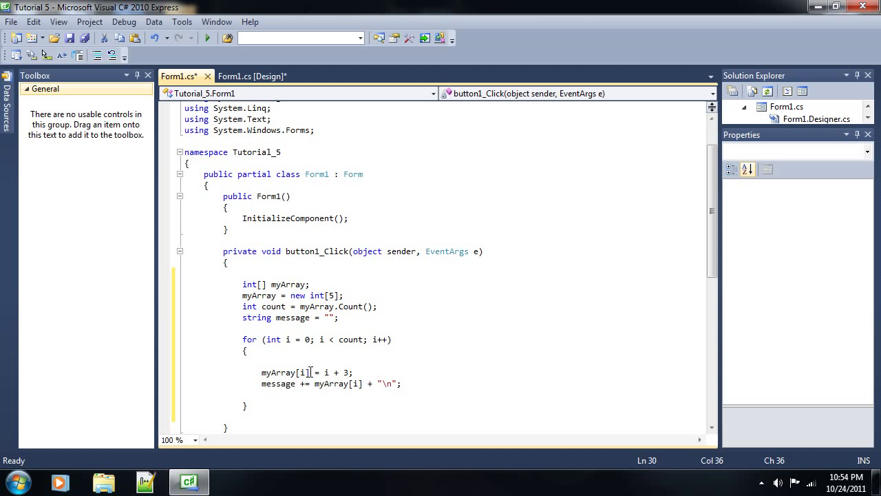
mouse_move(325, 371)
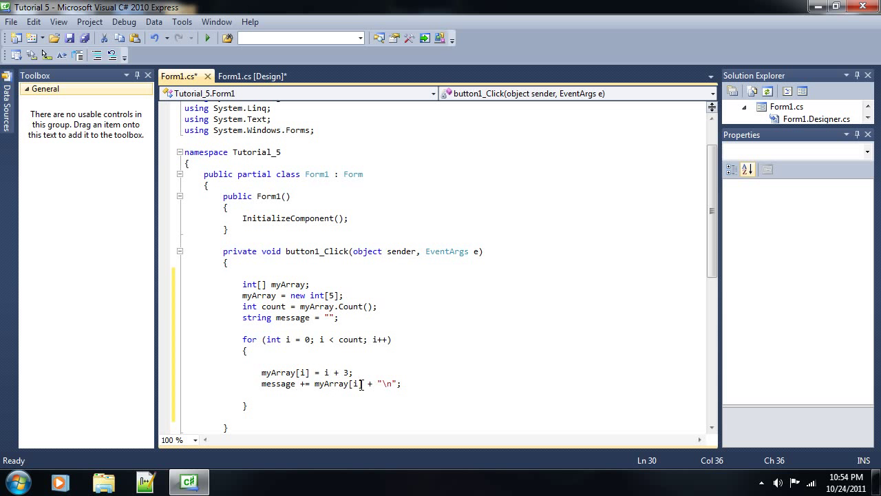
double_click(335, 383)
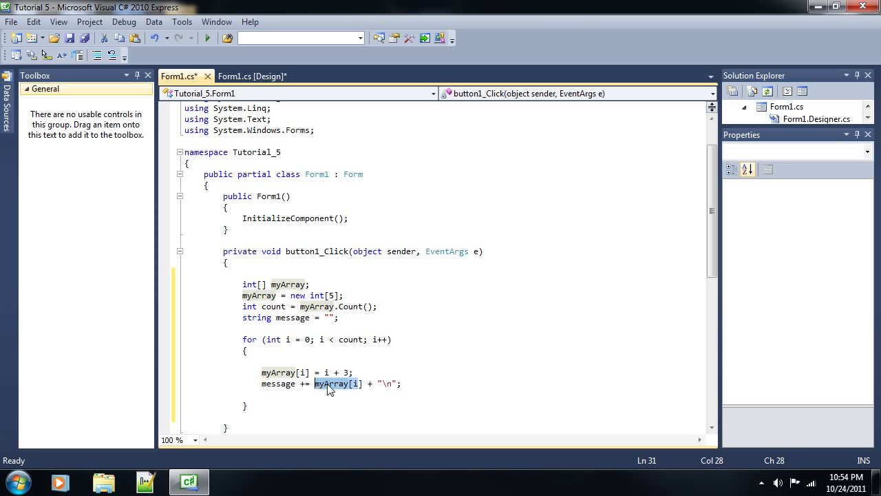
mouse_move(388, 383)
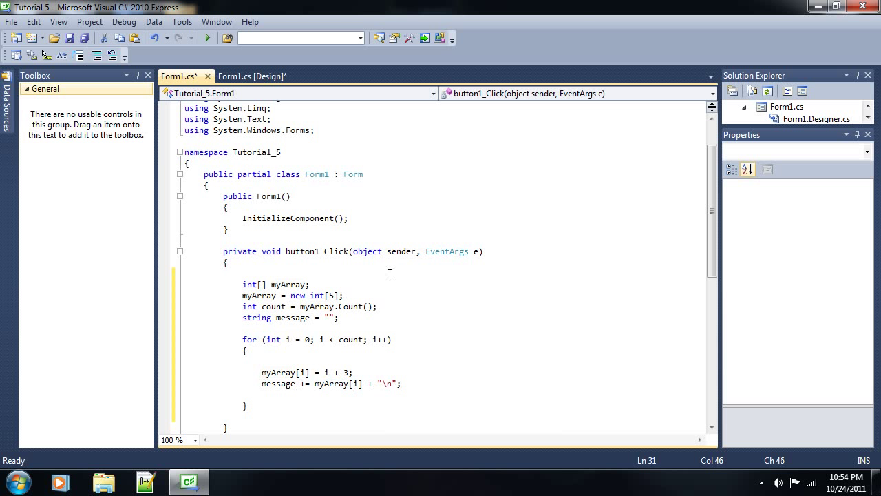
mouse_move(380, 369)
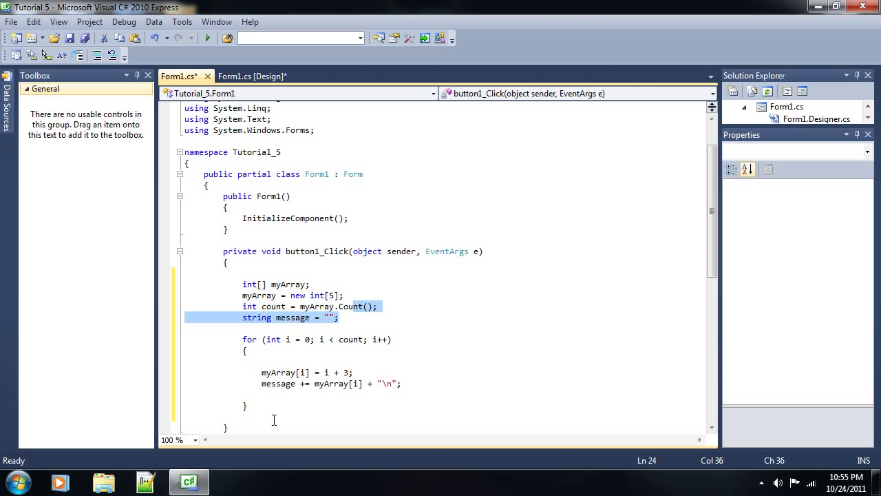
Add MessageBox.Show(message); after the for loop.
left_click(268, 402)
type("MessageBox.Show(\"\");")
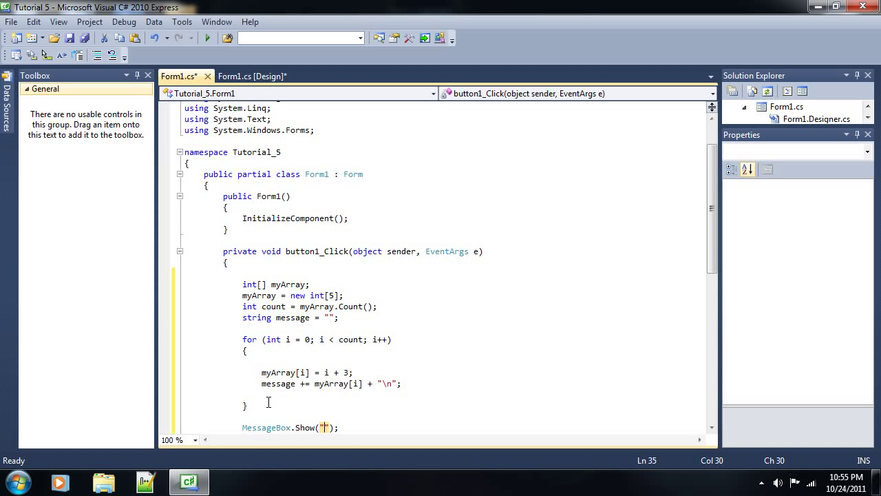
type("mn")
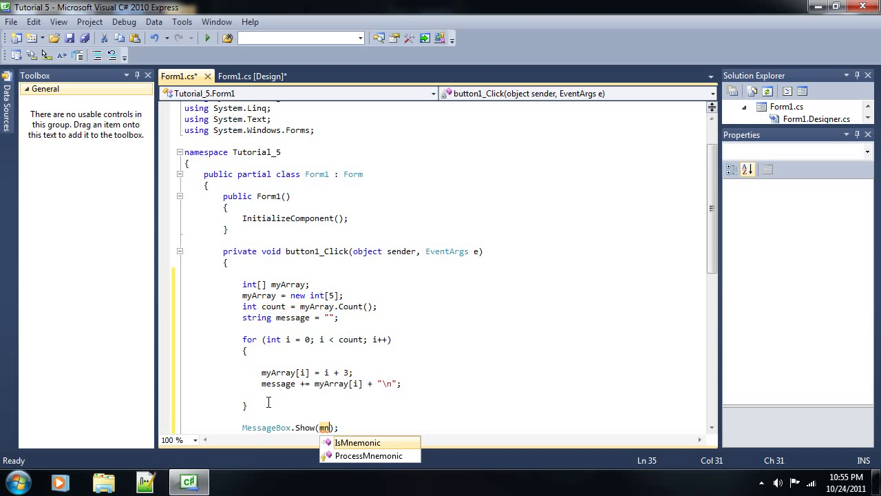
type("essage")
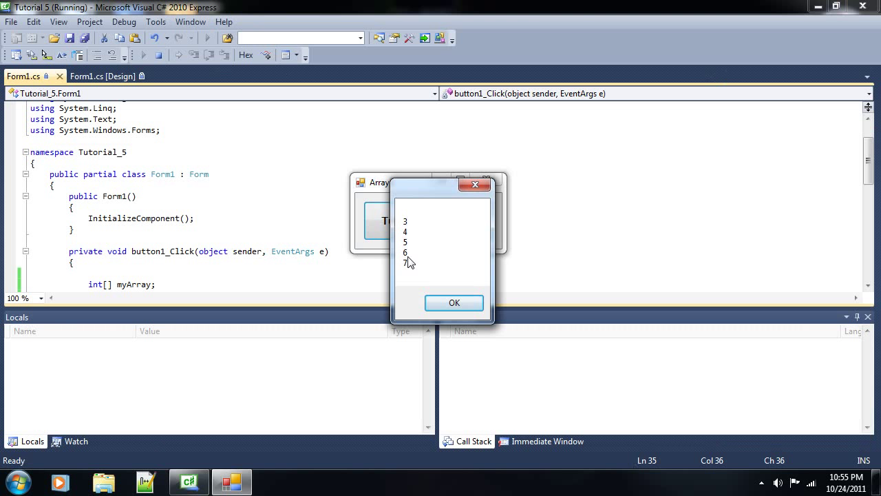
Run the form twice, dismissing the box listing 3 through 7 each time.
left_click(454, 303)
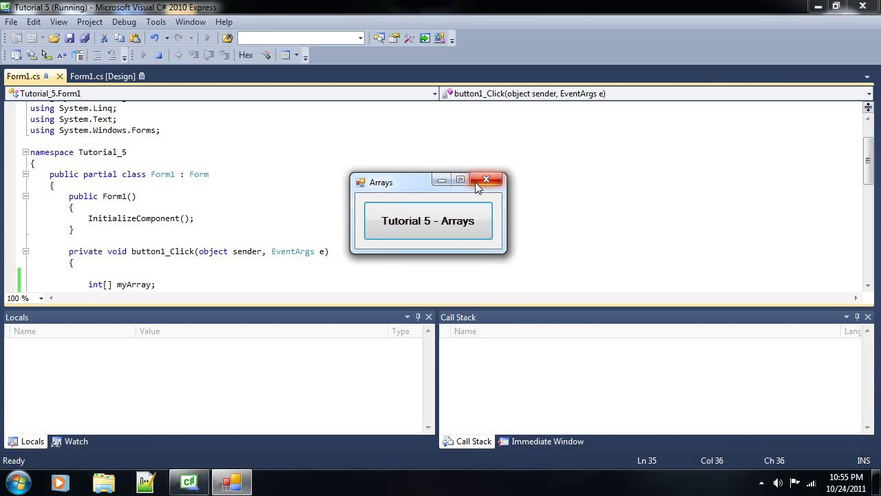
left_click(486, 179)
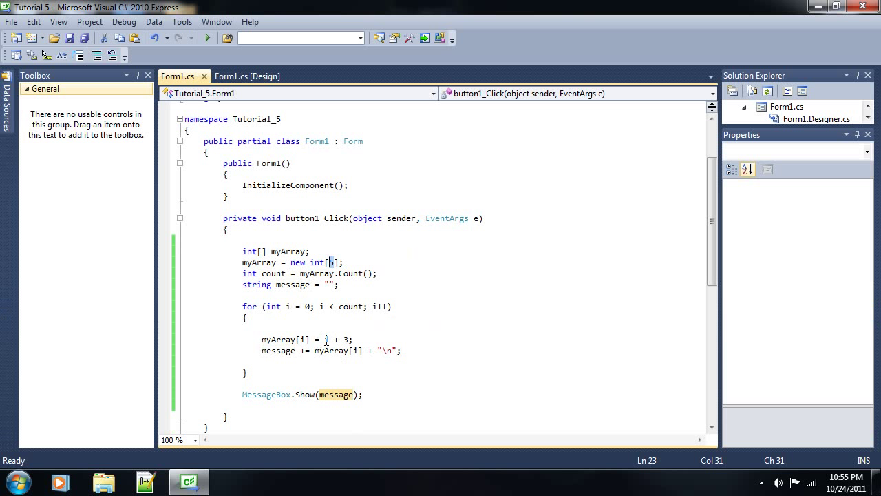
mouse_move(328, 339)
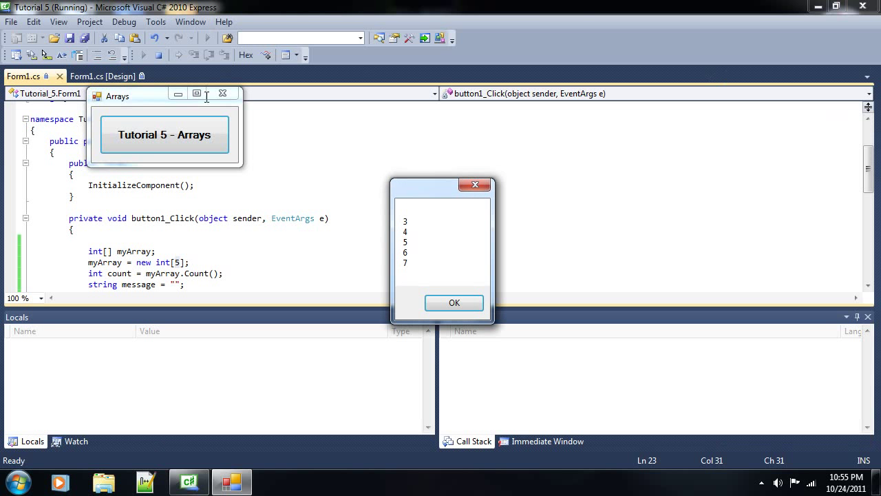
left_click(455, 303)
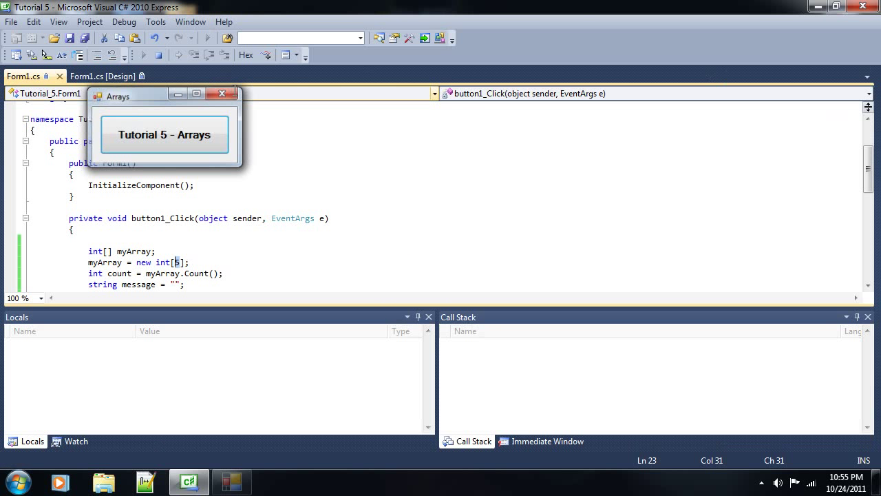
Close the test form and type a throwaway myArray[0] = "..." string assignment above the loop.
left_click(223, 93)
type("myArray")
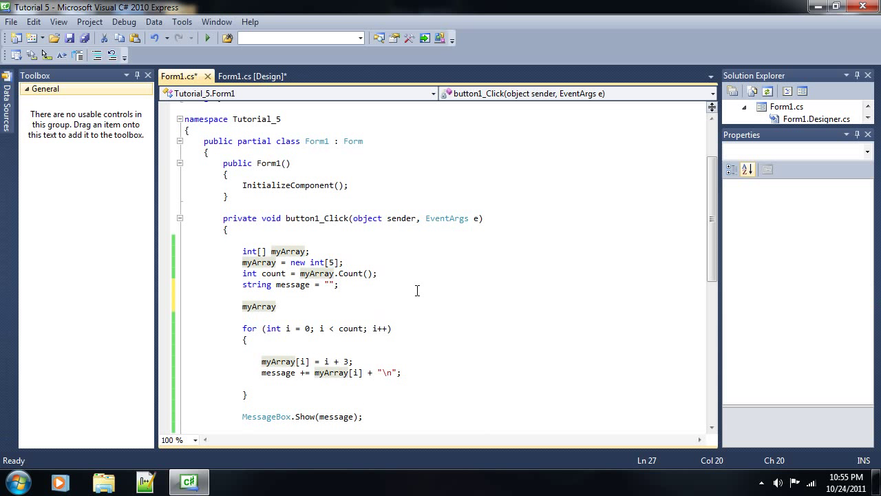
type("[0]")
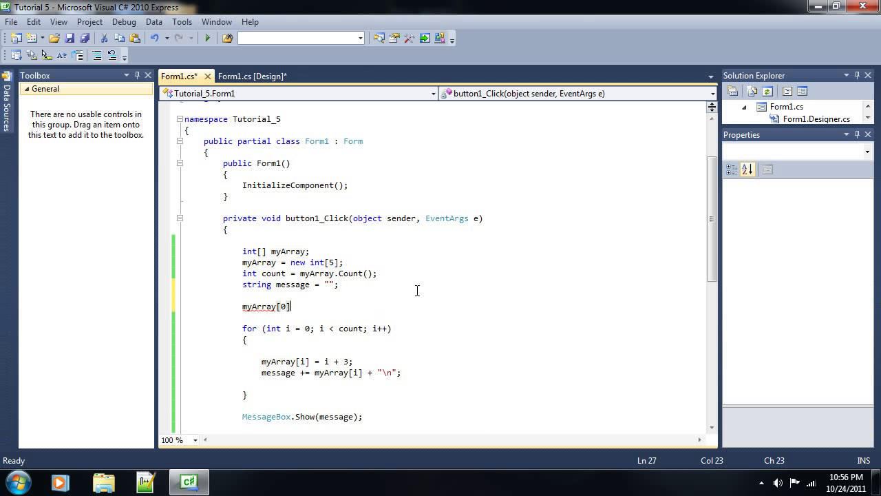
type("=")
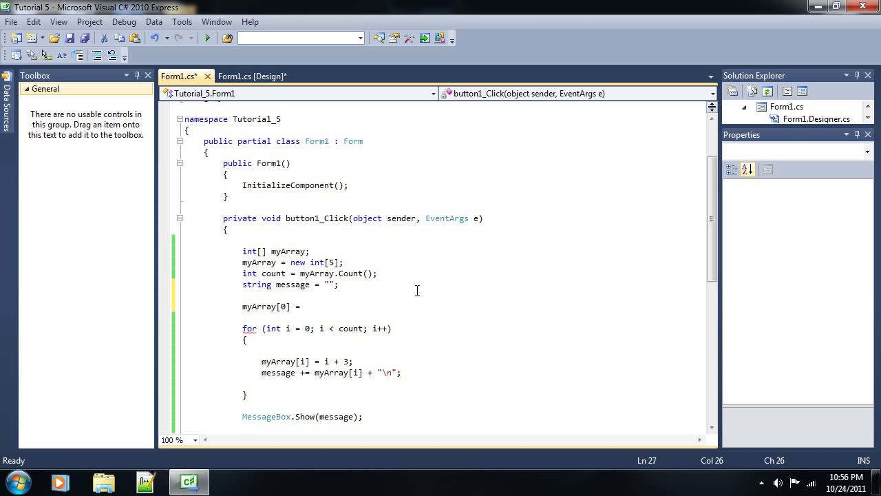
type("\"\"")
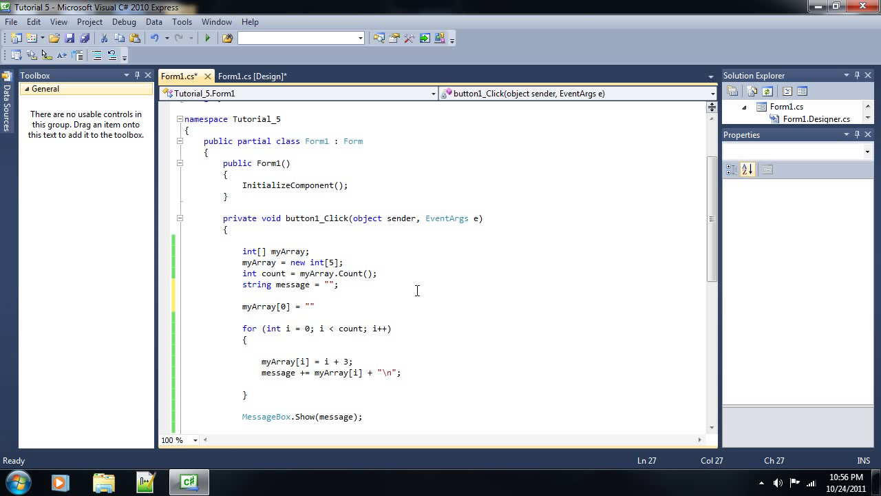
type("regr")
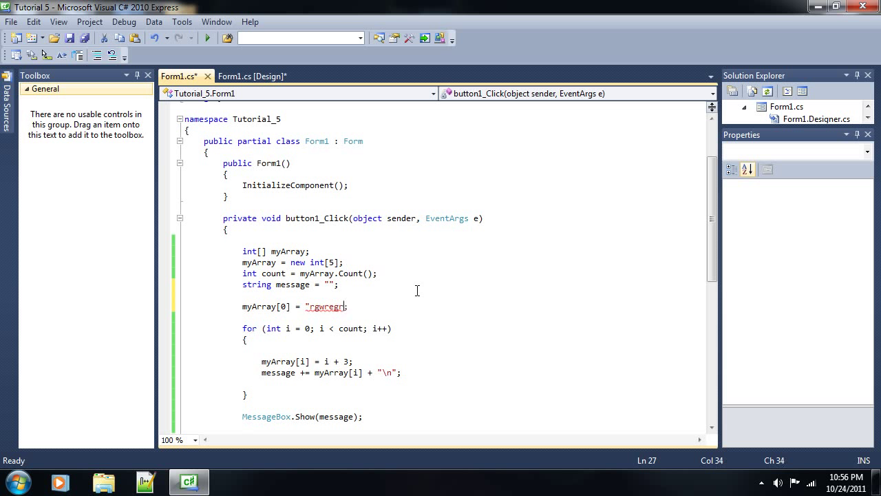
type("87")
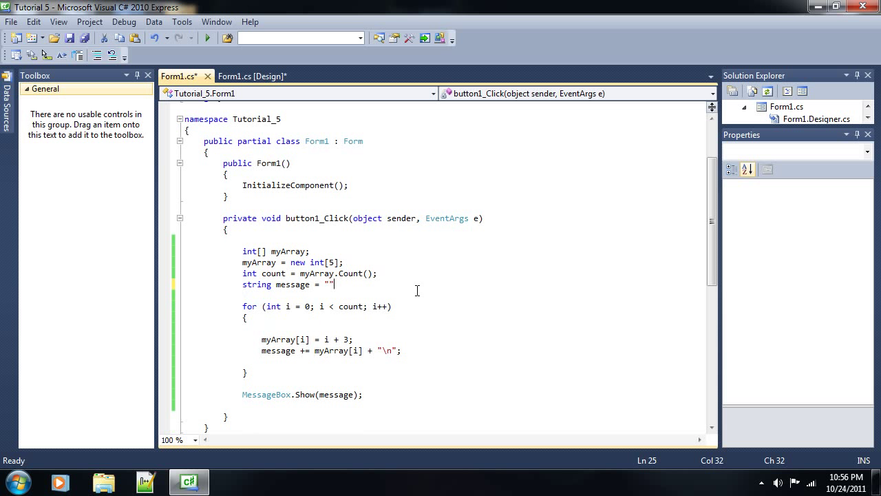
type(";")
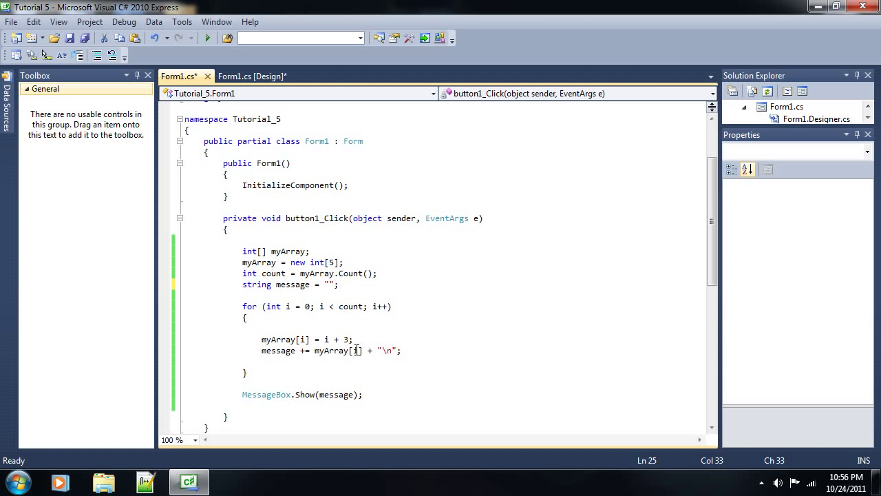
mouse_move(329, 371)
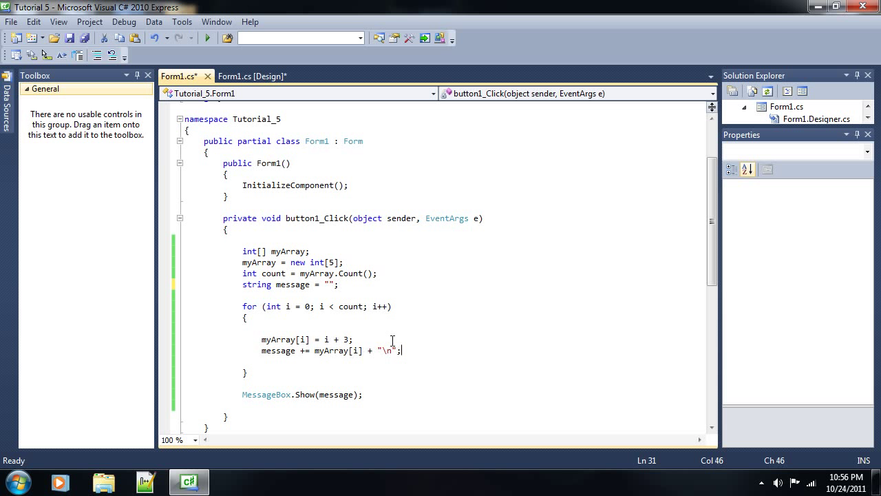
mouse_move(422, 350)
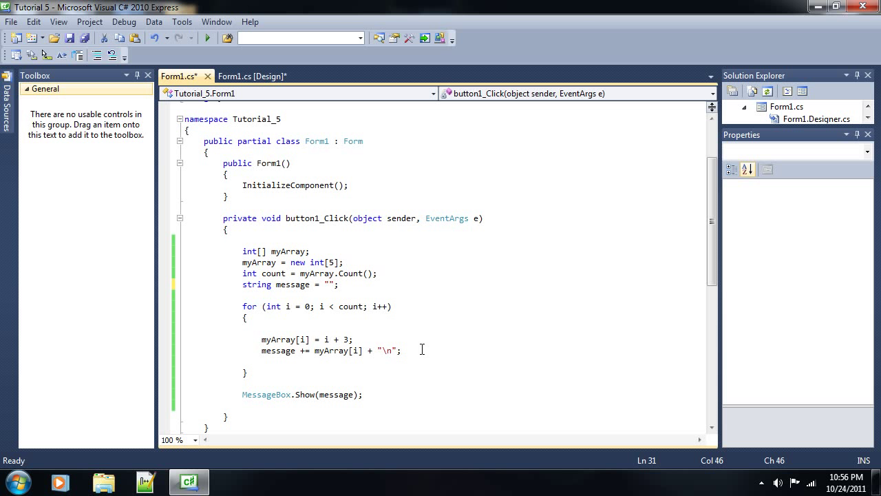
left_click(402, 350)
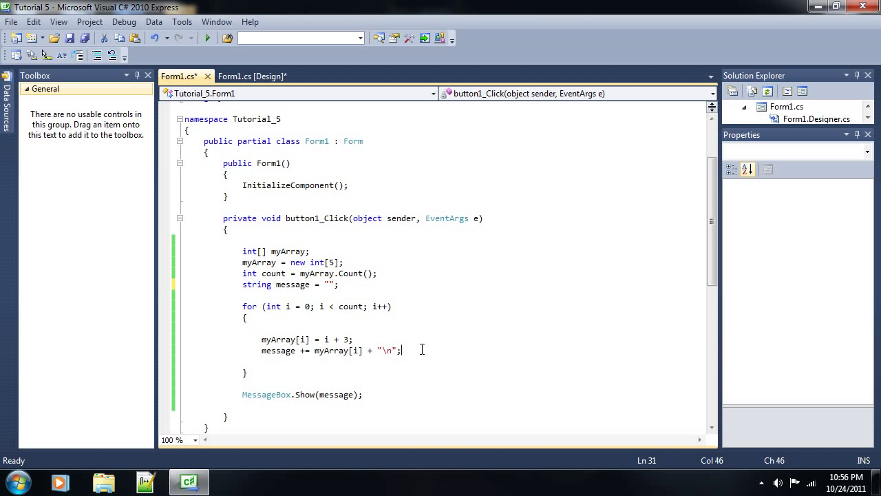